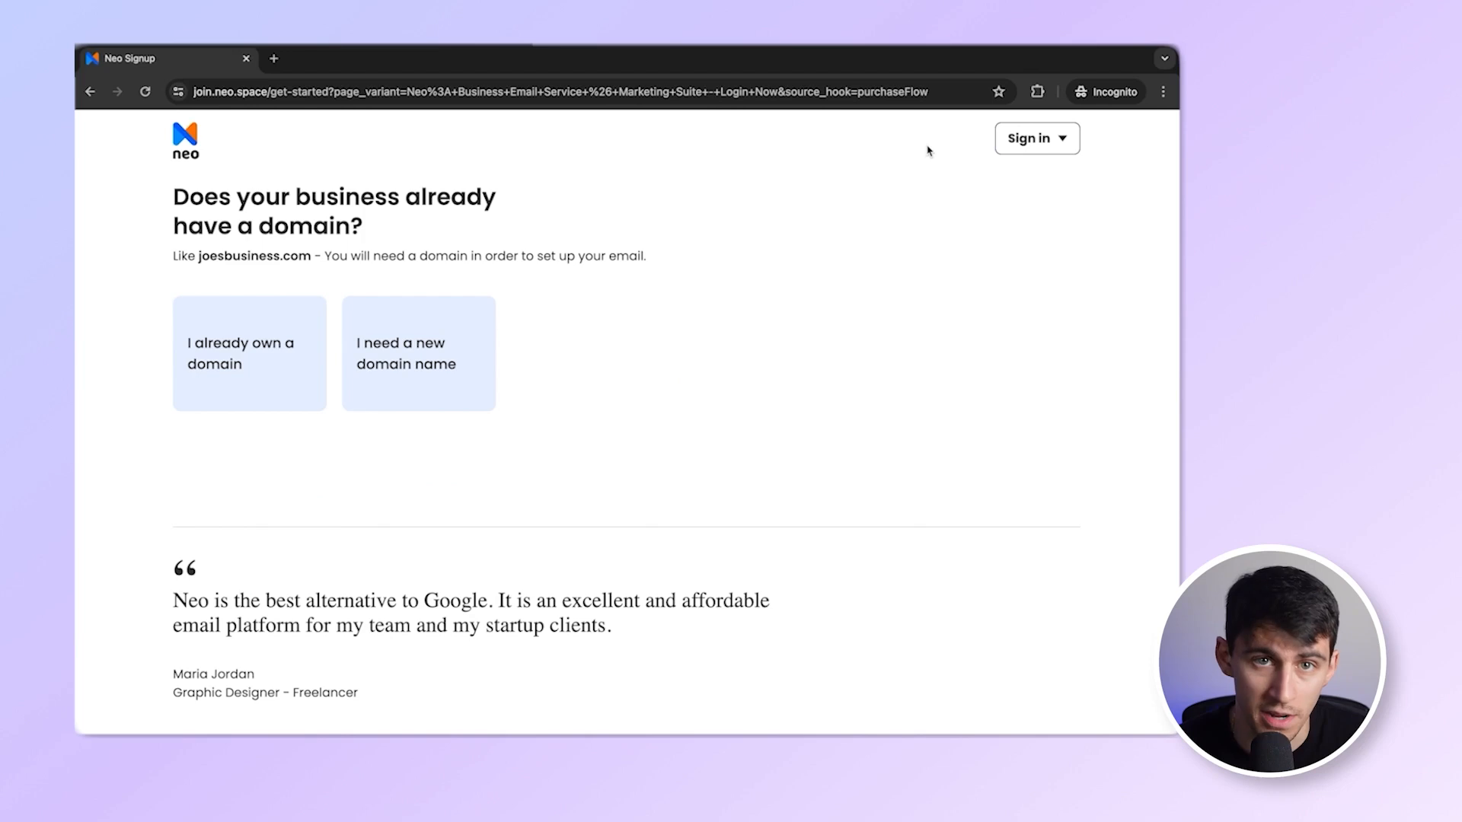
{"action": "mouse_move", "coordinate": [673, 276]}
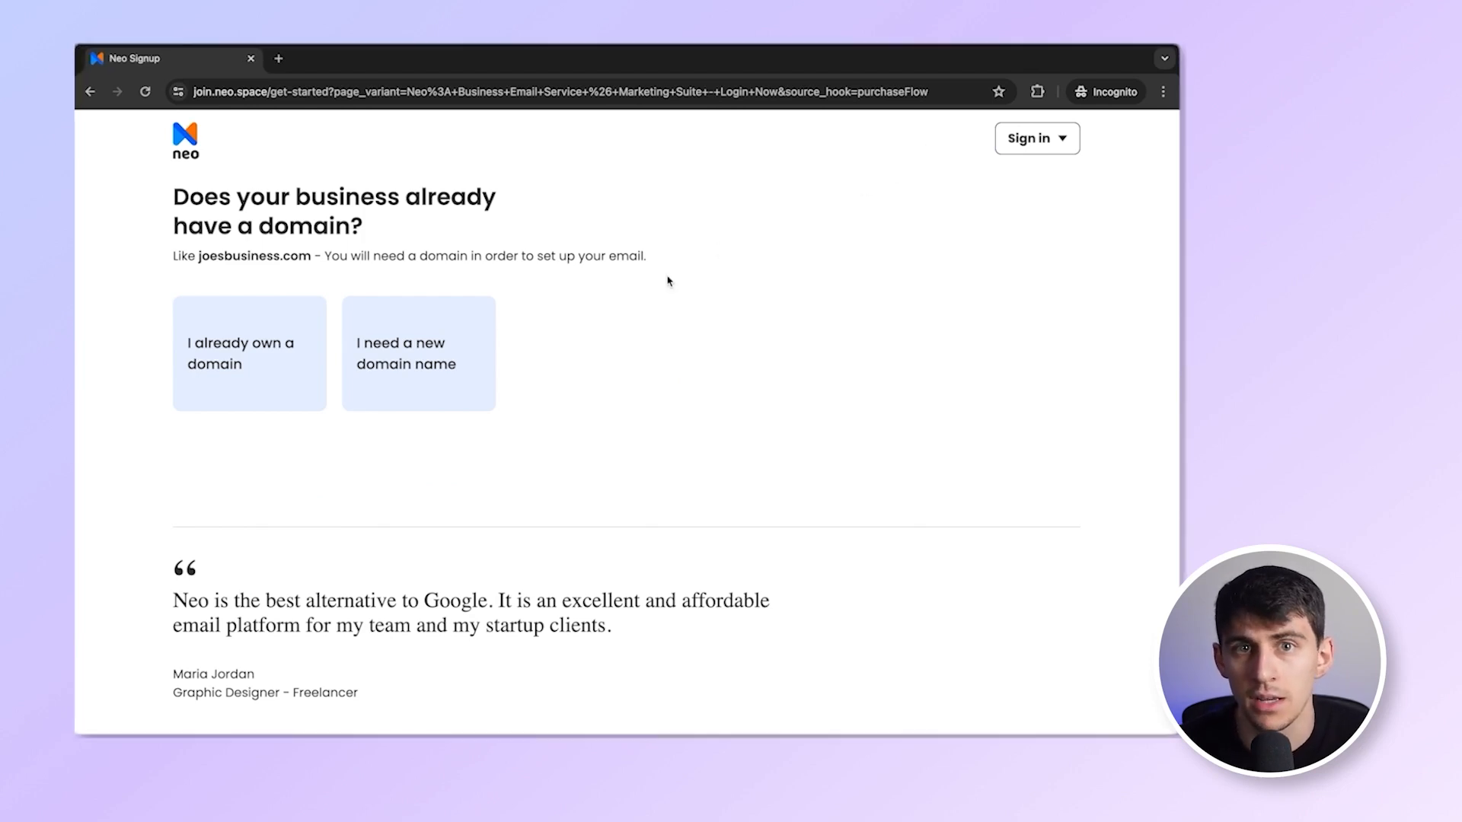
Choose to get a new domain and search for an available name starting 'deme'
{"action": "left_click", "coordinate": [248, 352]}
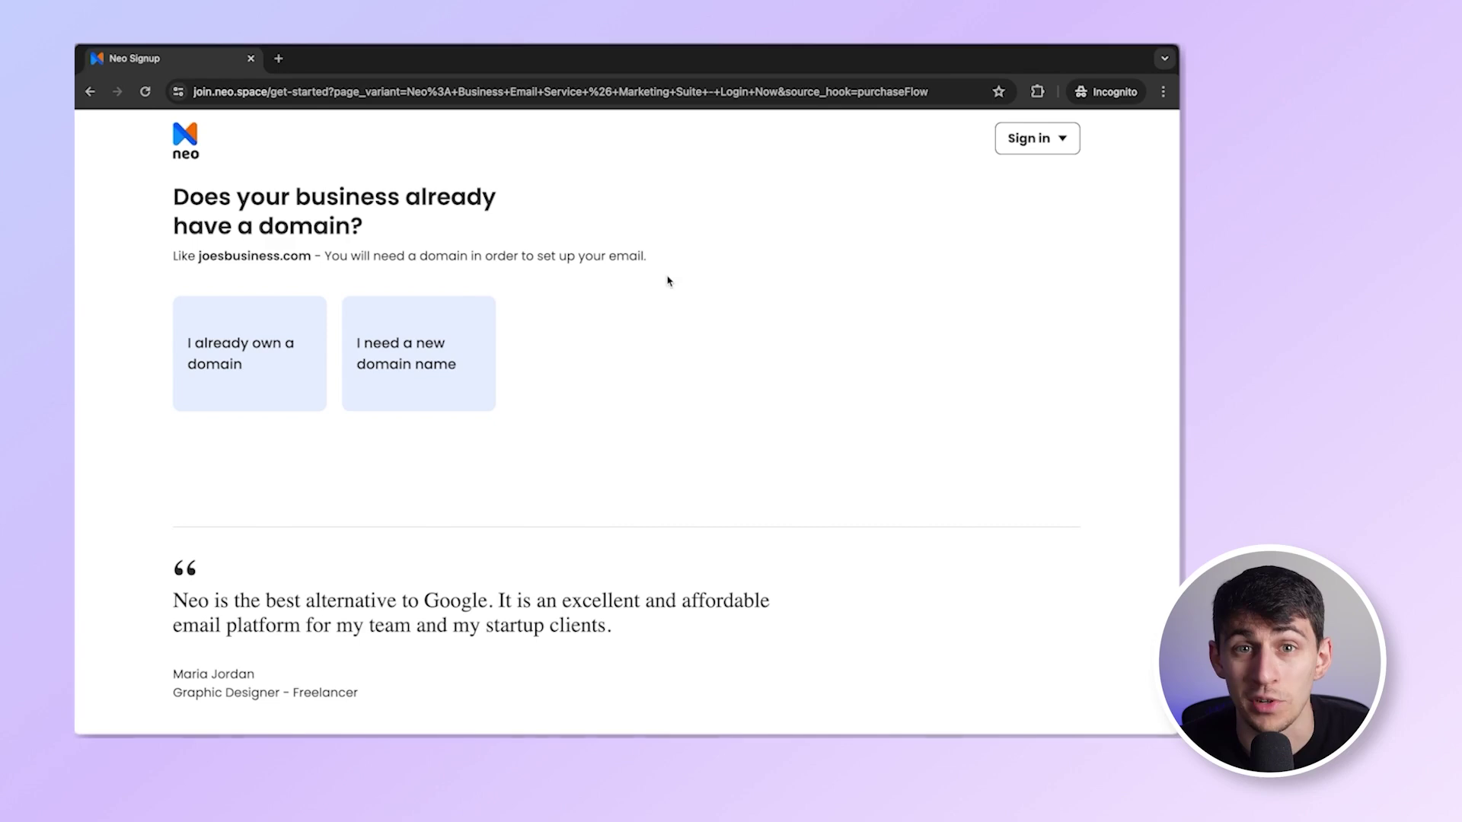
{"action": "left_click", "coordinate": [417, 351]}
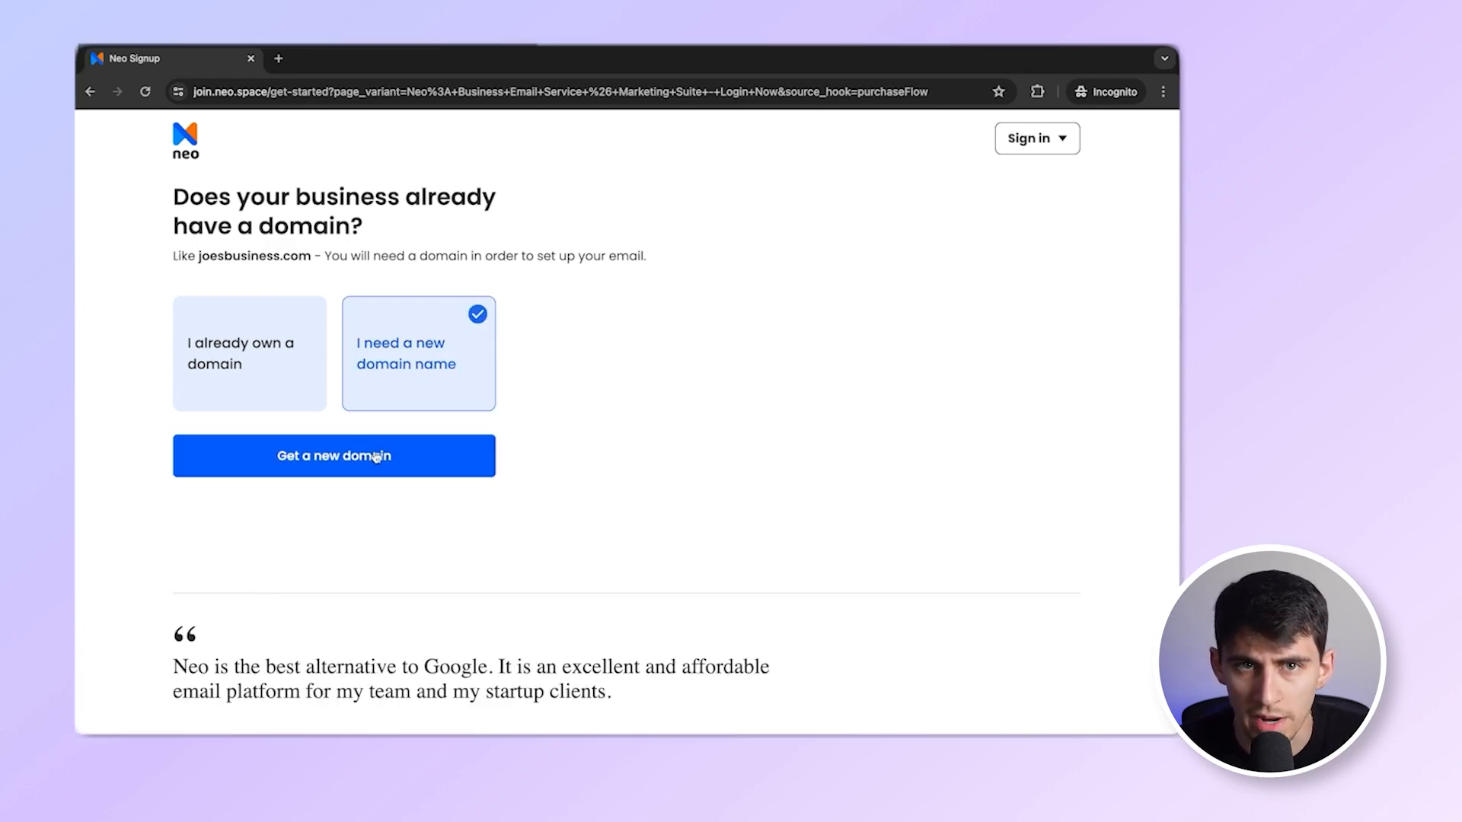
{"action": "left_click", "coordinate": [334, 455]}
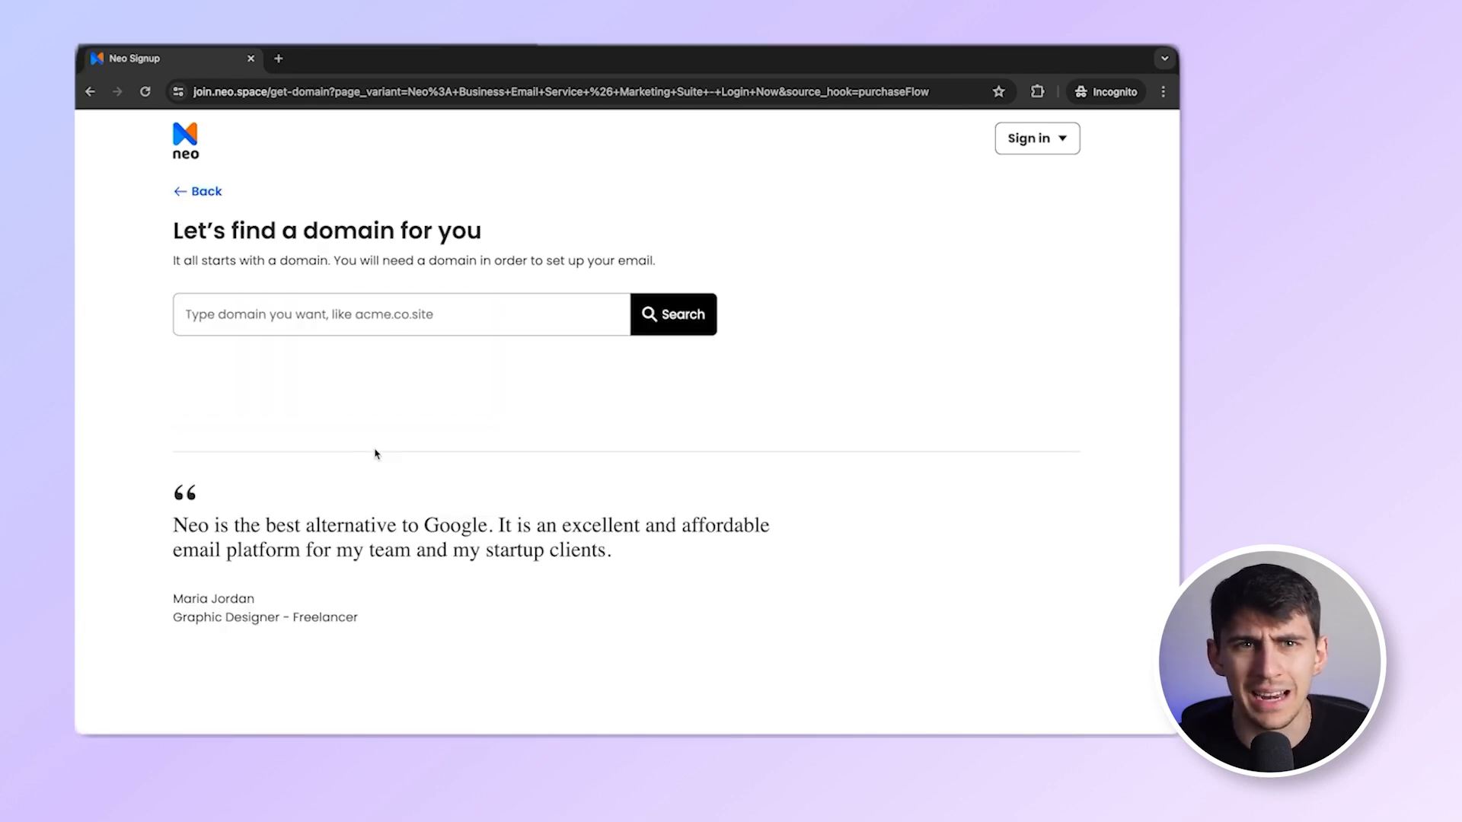
{"action": "type", "text": "demetri panici"}
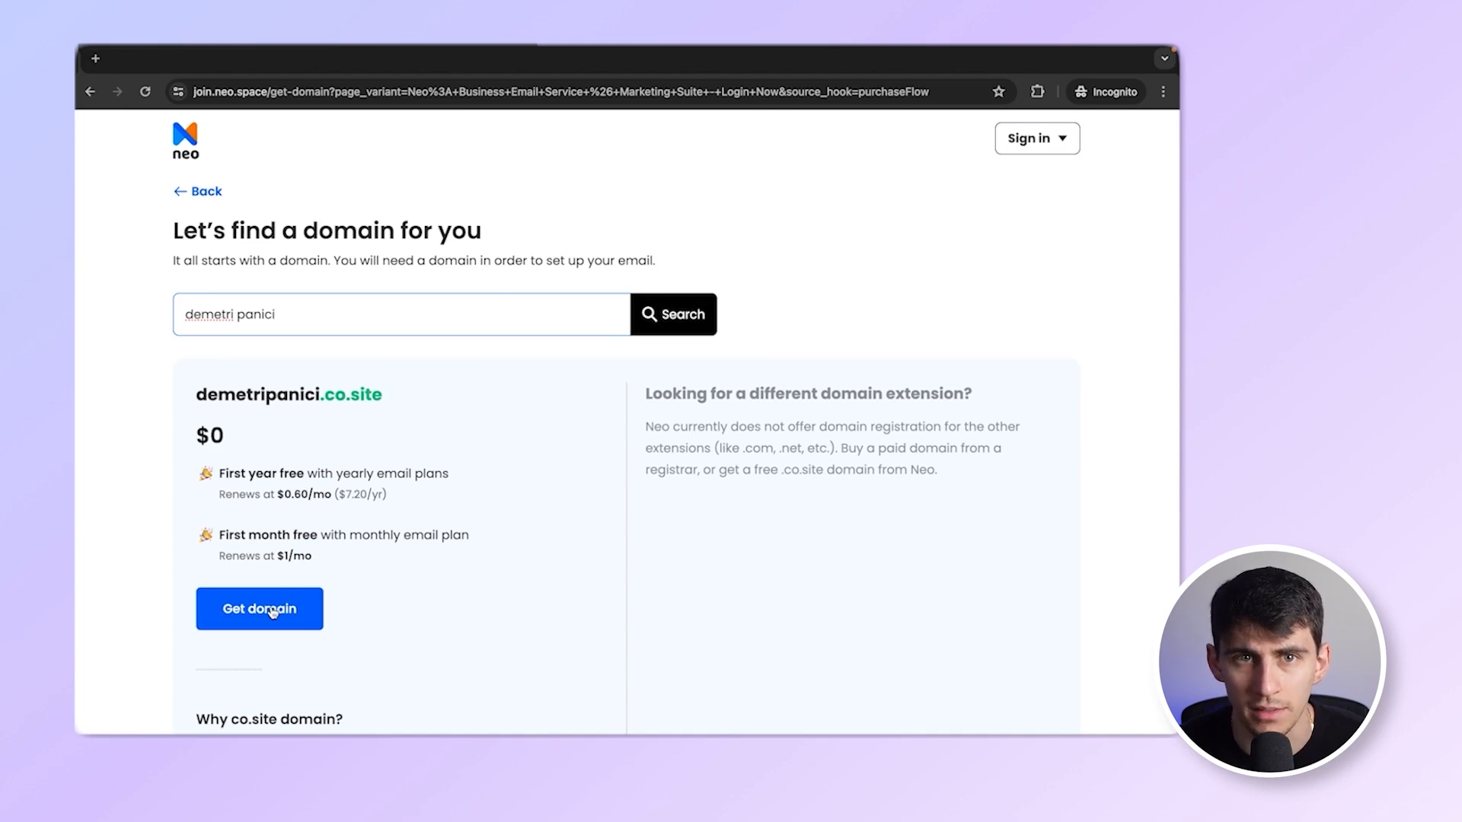
Claim the free .co.site domain and create the customer account with email and password
{"action": "left_click", "coordinate": [259, 609]}
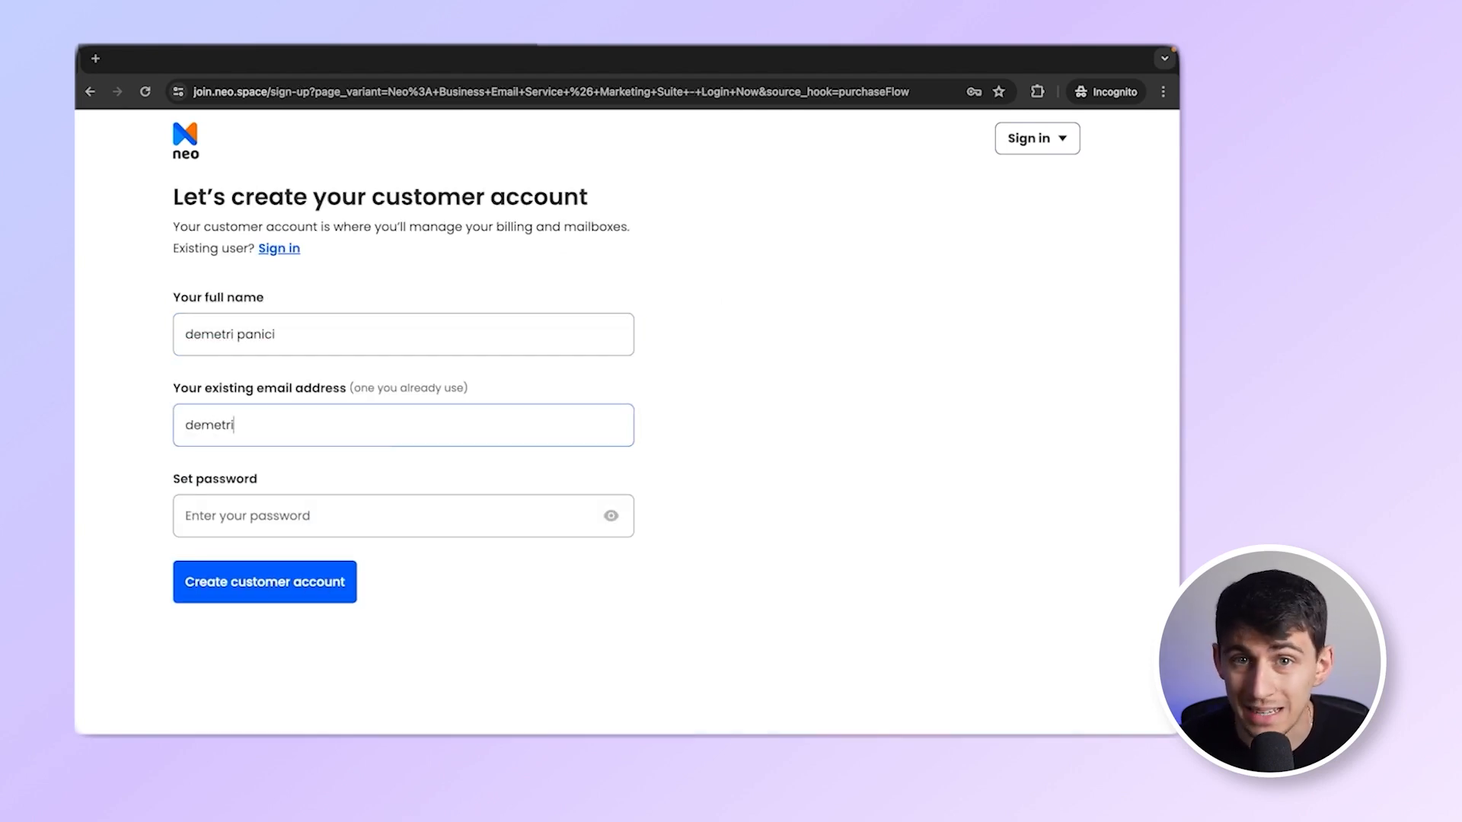
{"action": "type", "text": "@riseproductive.co"}
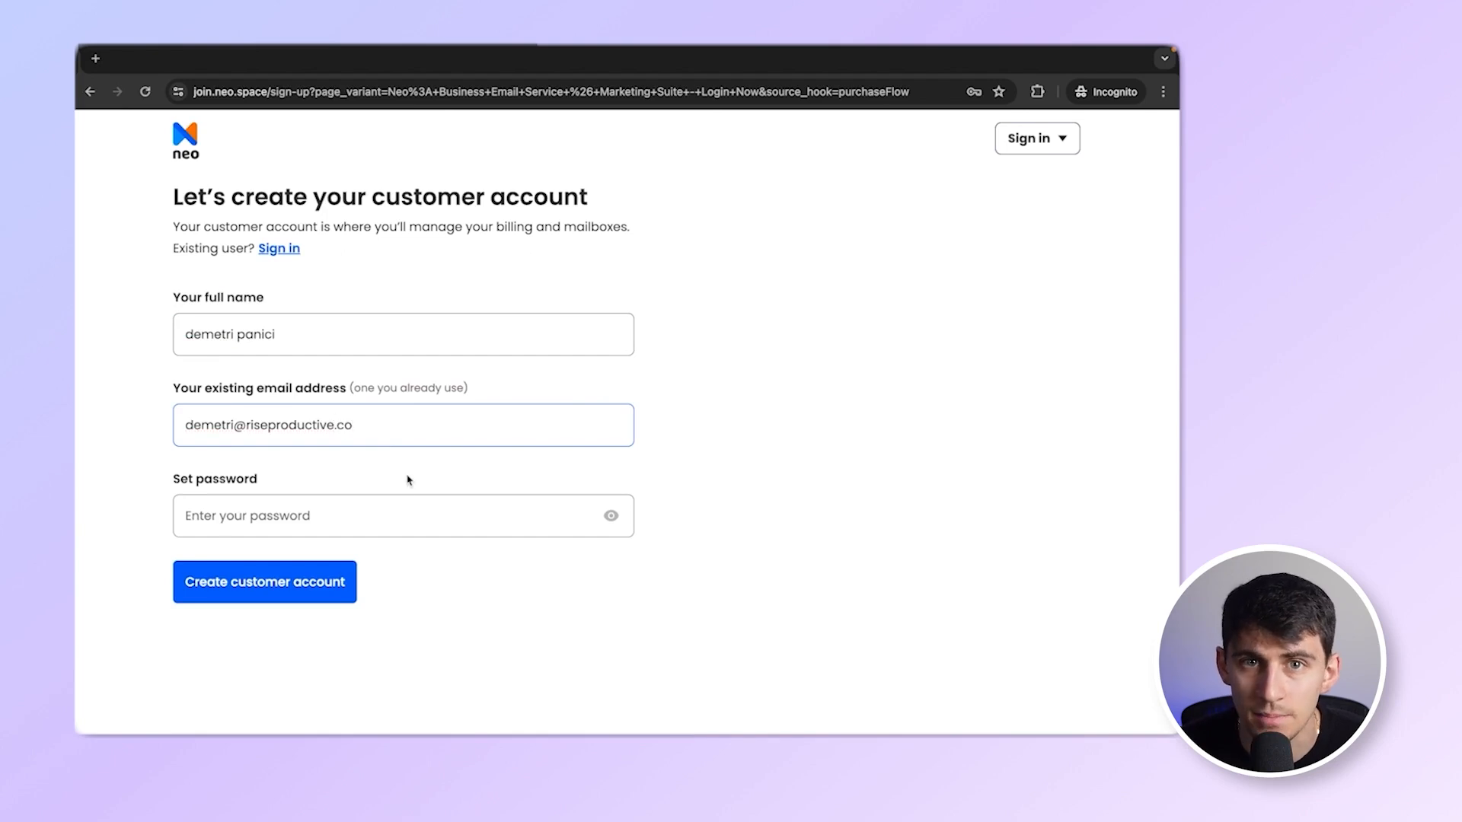
{"action": "left_click", "coordinate": [263, 581]}
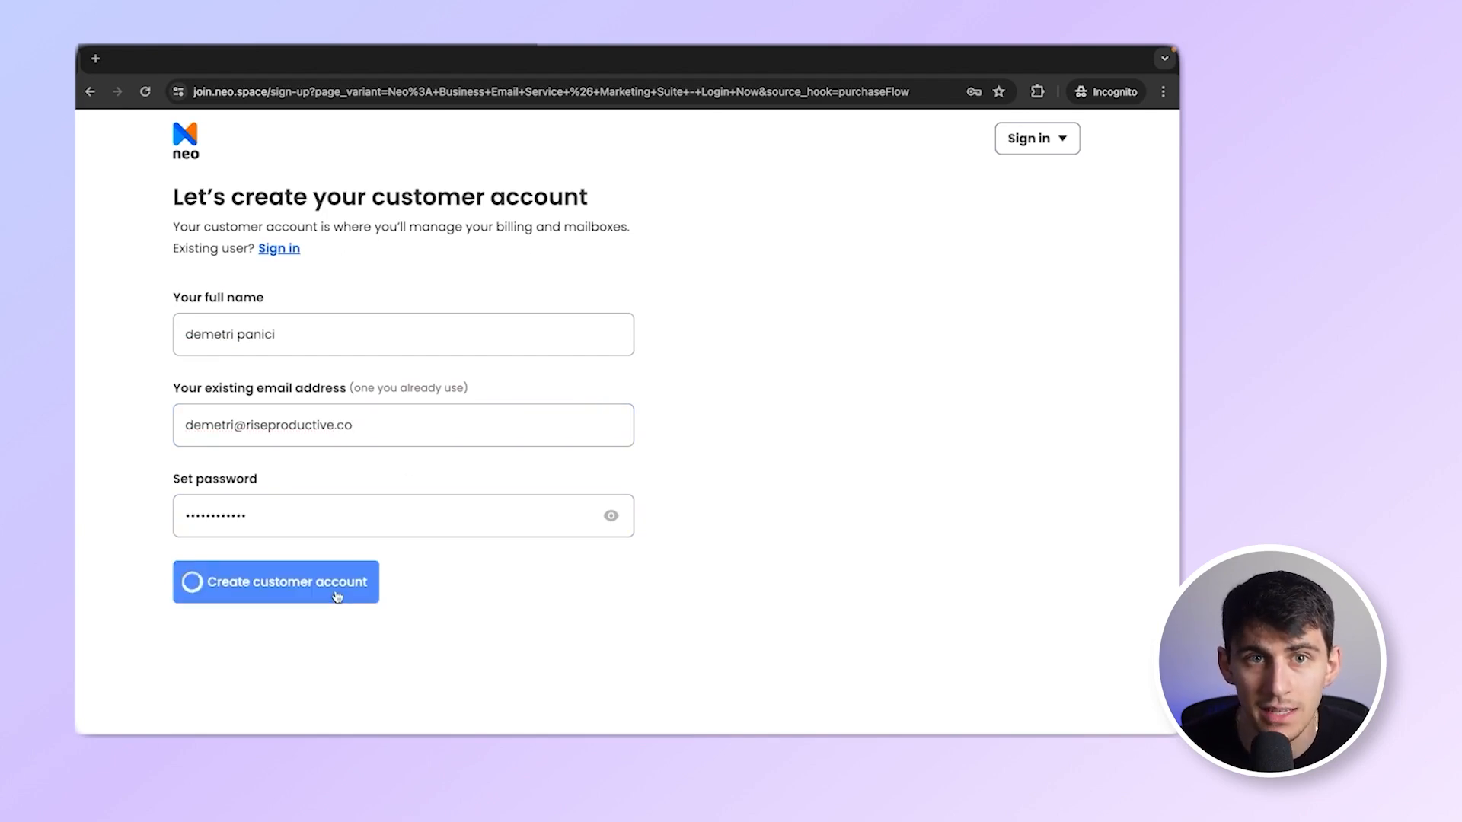
{"action": "left_click", "coordinate": [276, 582]}
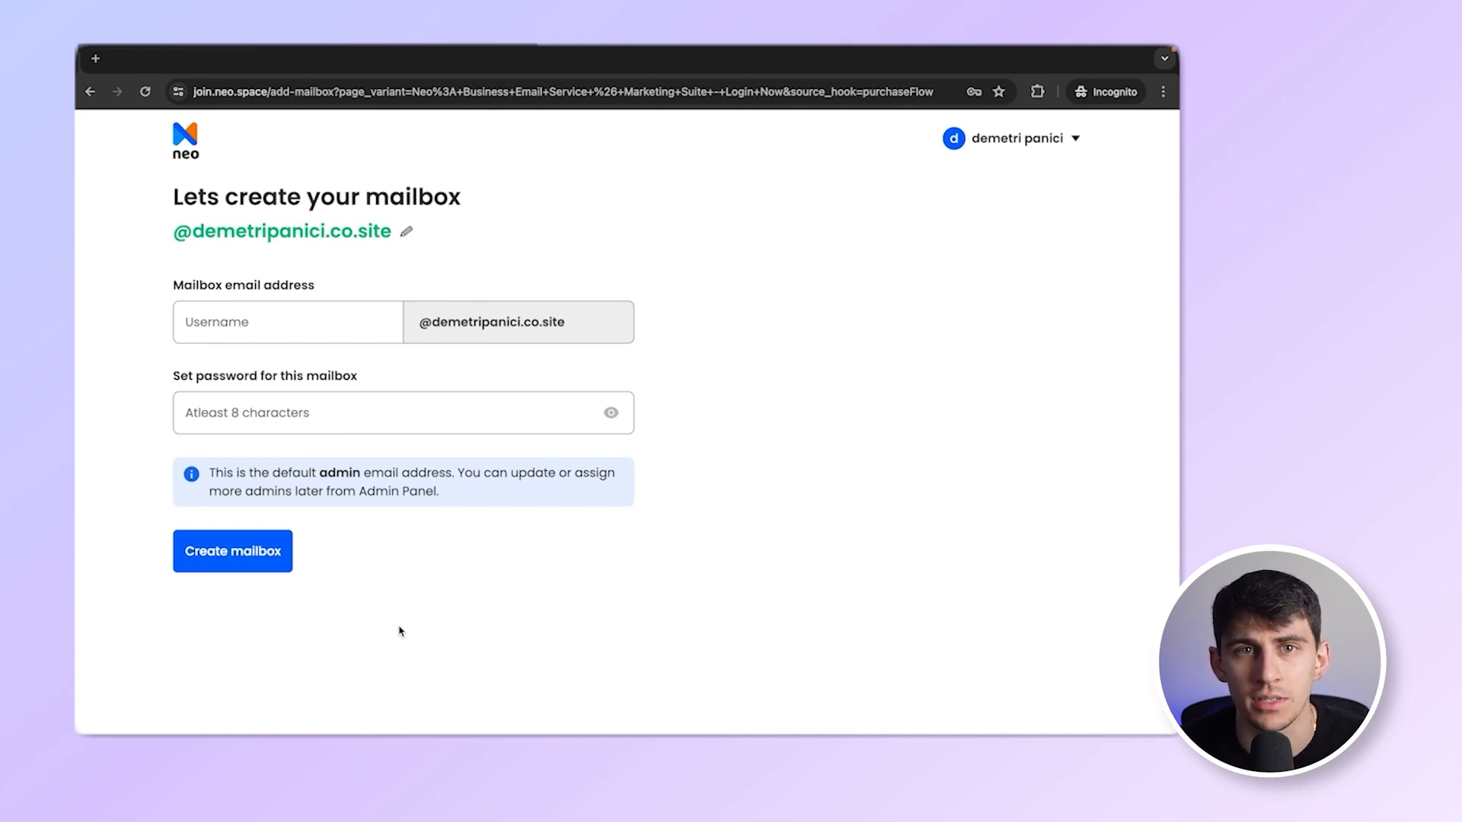
Create the 'contact' admin mailbox on the new domain
{"action": "type", "text": "co"}
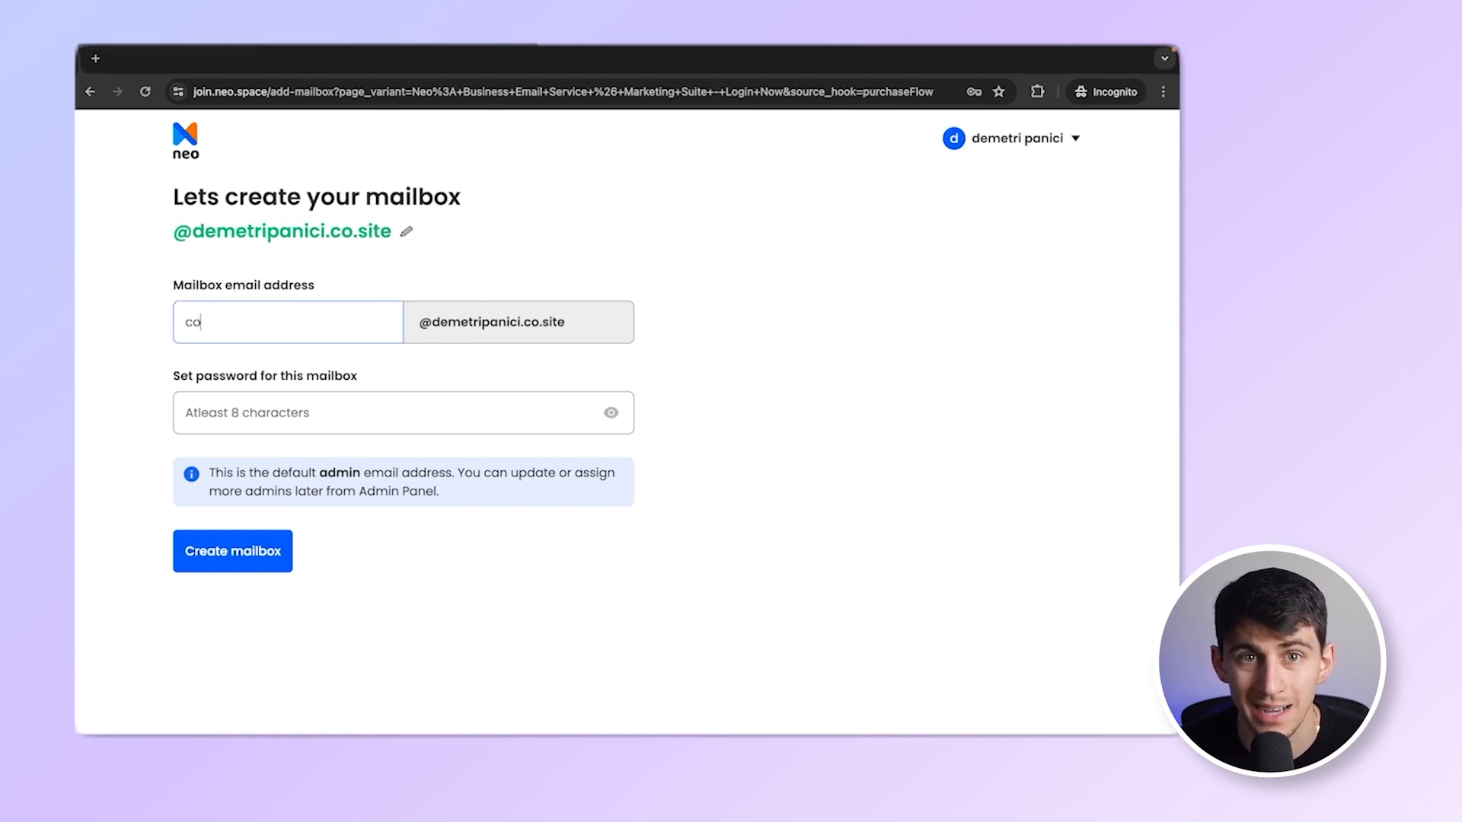
{"action": "type", "text": "ntact"}
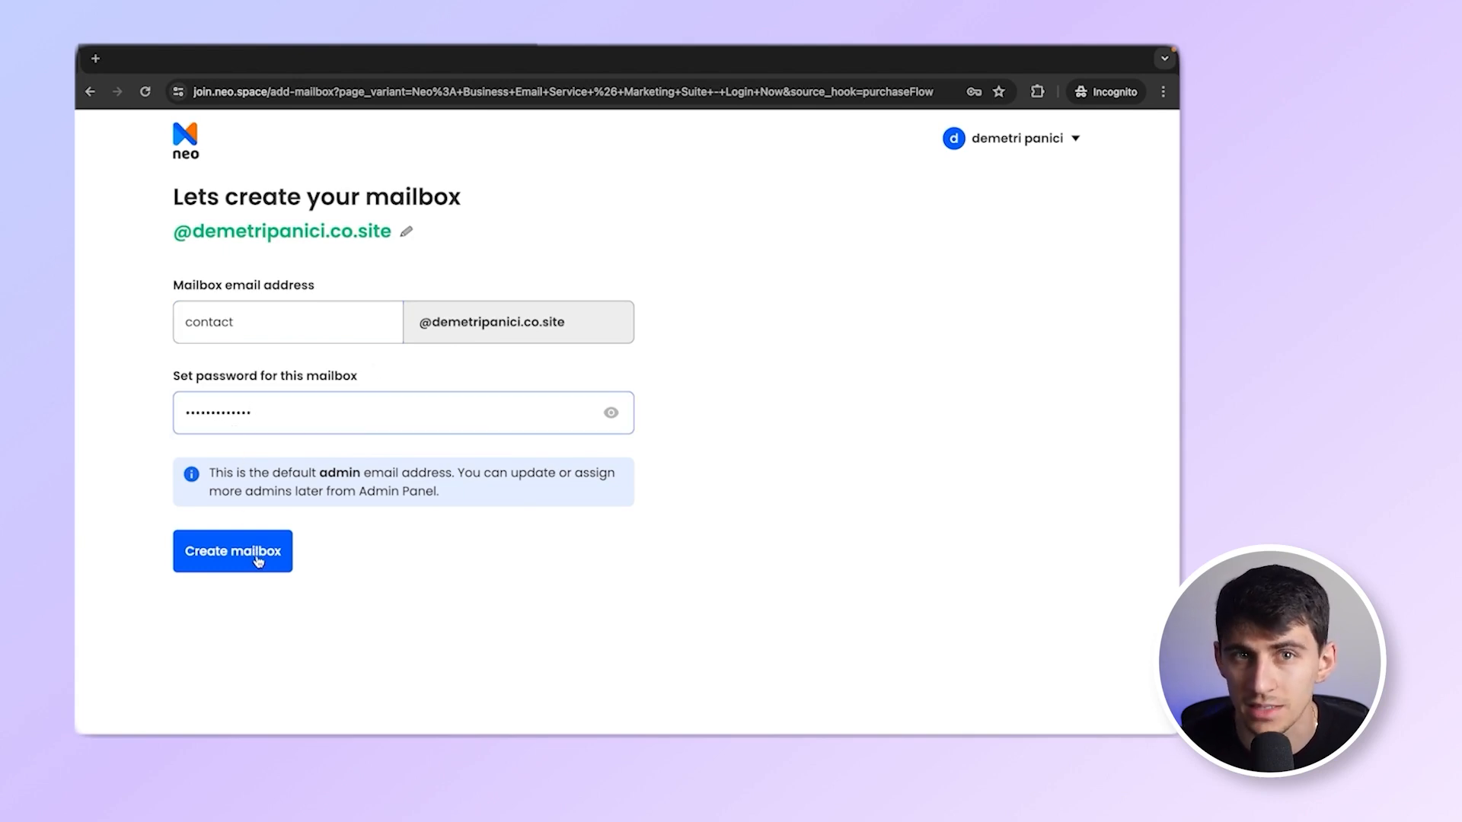
{"action": "left_click", "coordinate": [232, 551]}
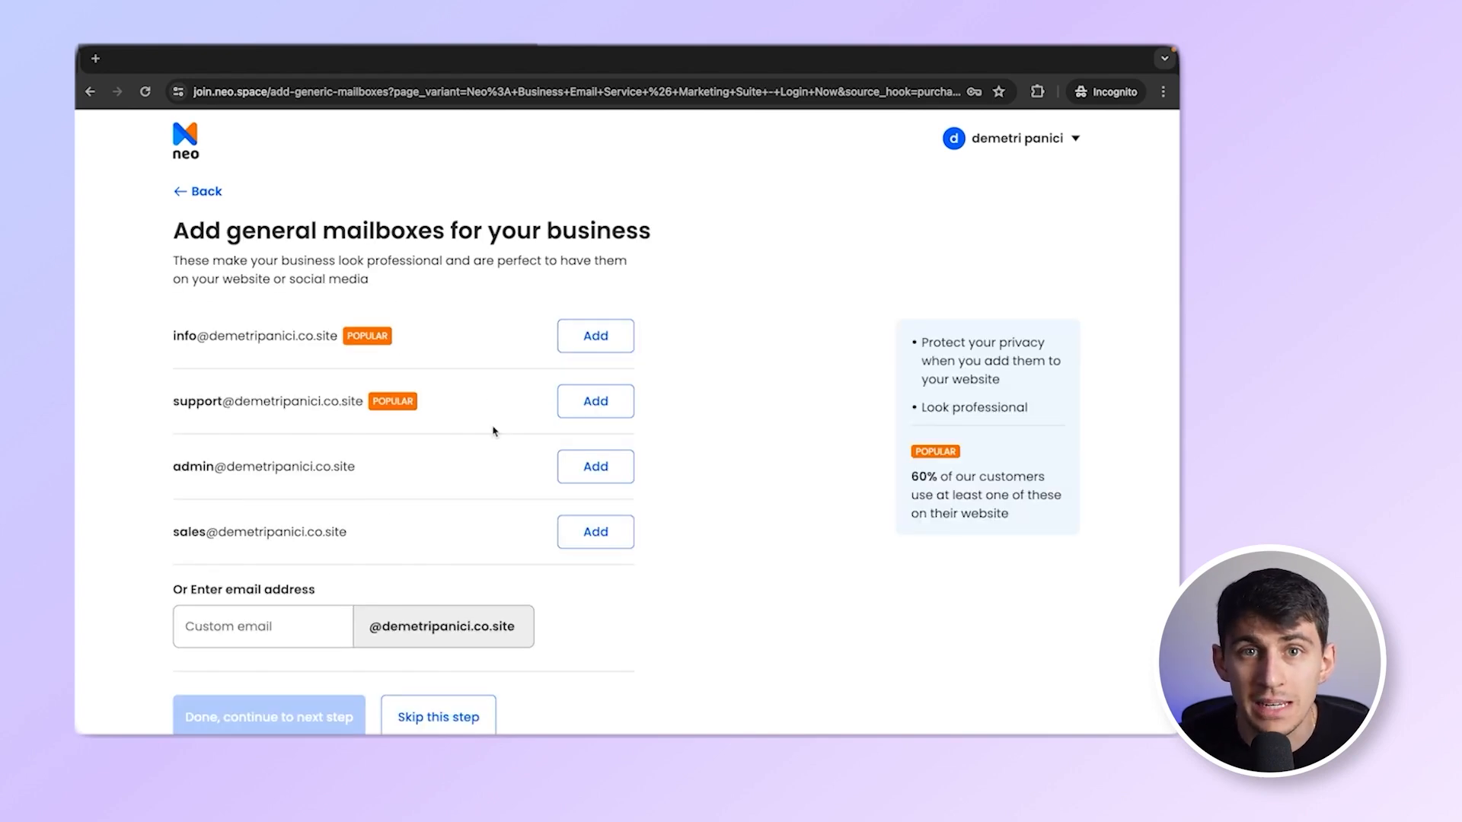
Skip adding general mailboxes and review the yearly Starter, Standard and Max plan comparison
{"action": "scroll", "scroll_direction": "down", "scroll_amount": 3}
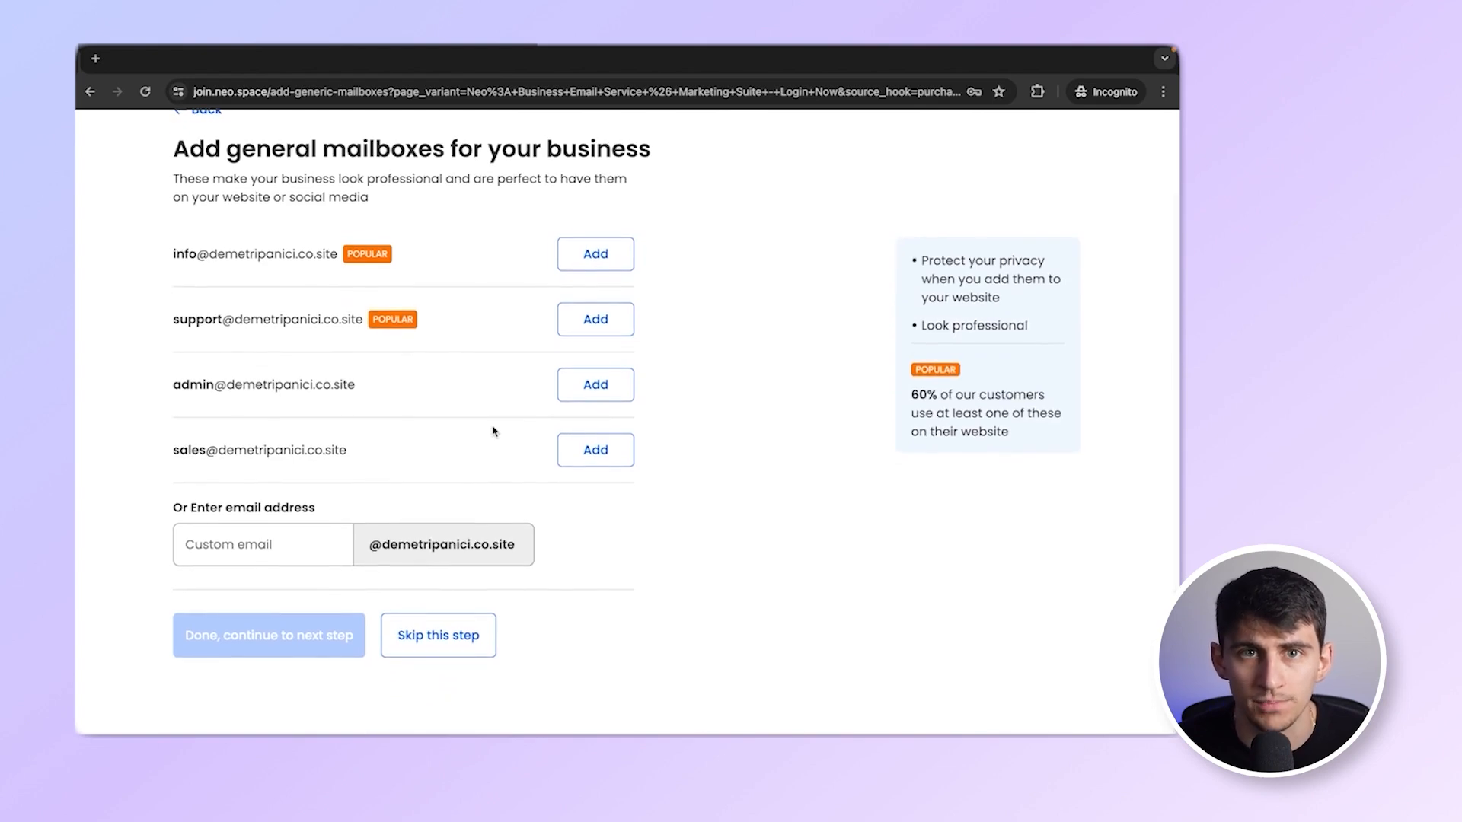
{"action": "left_click", "coordinate": [437, 635]}
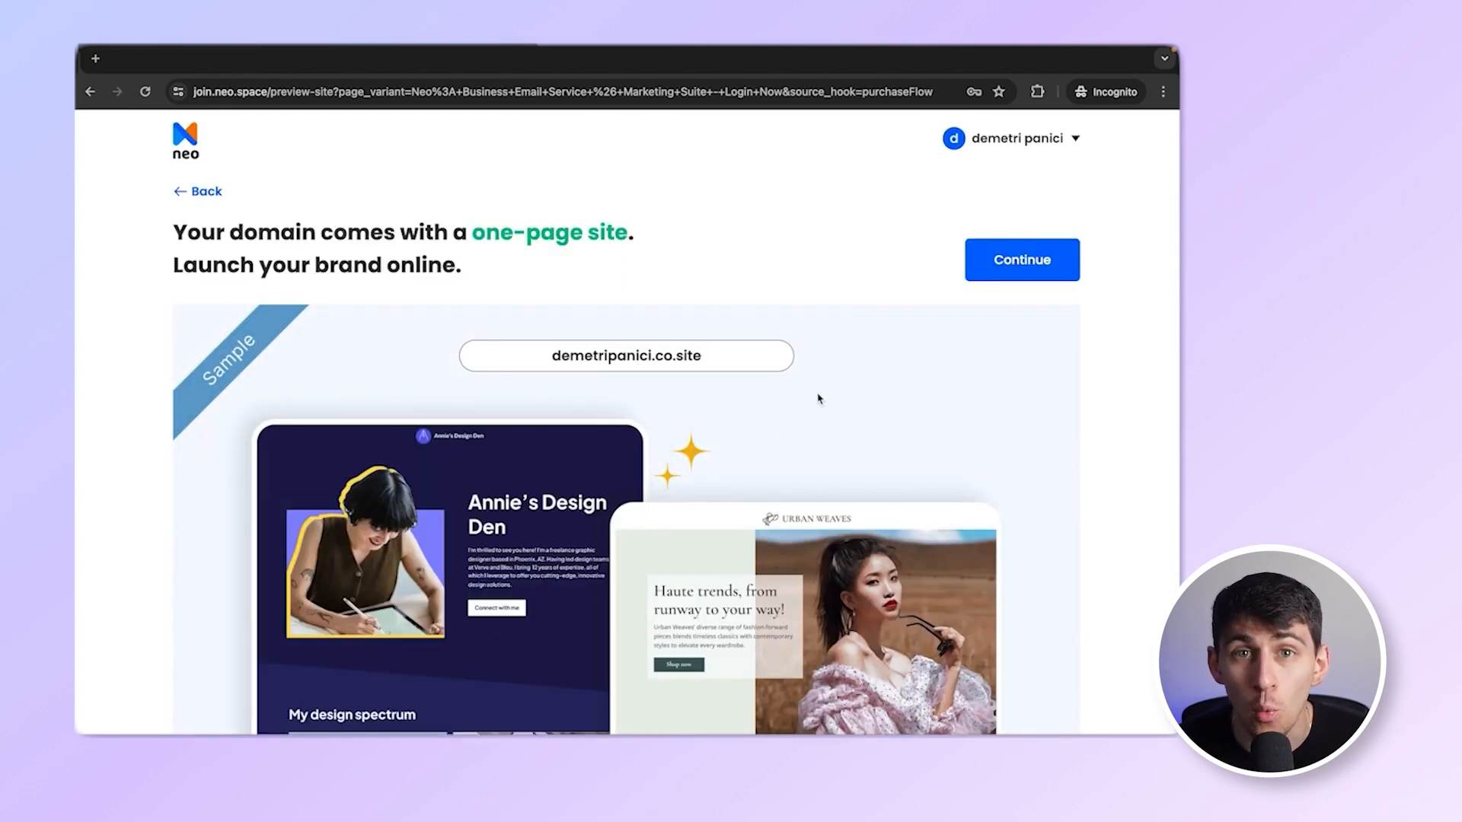
{"action": "mouse_move", "coordinate": [883, 282]}
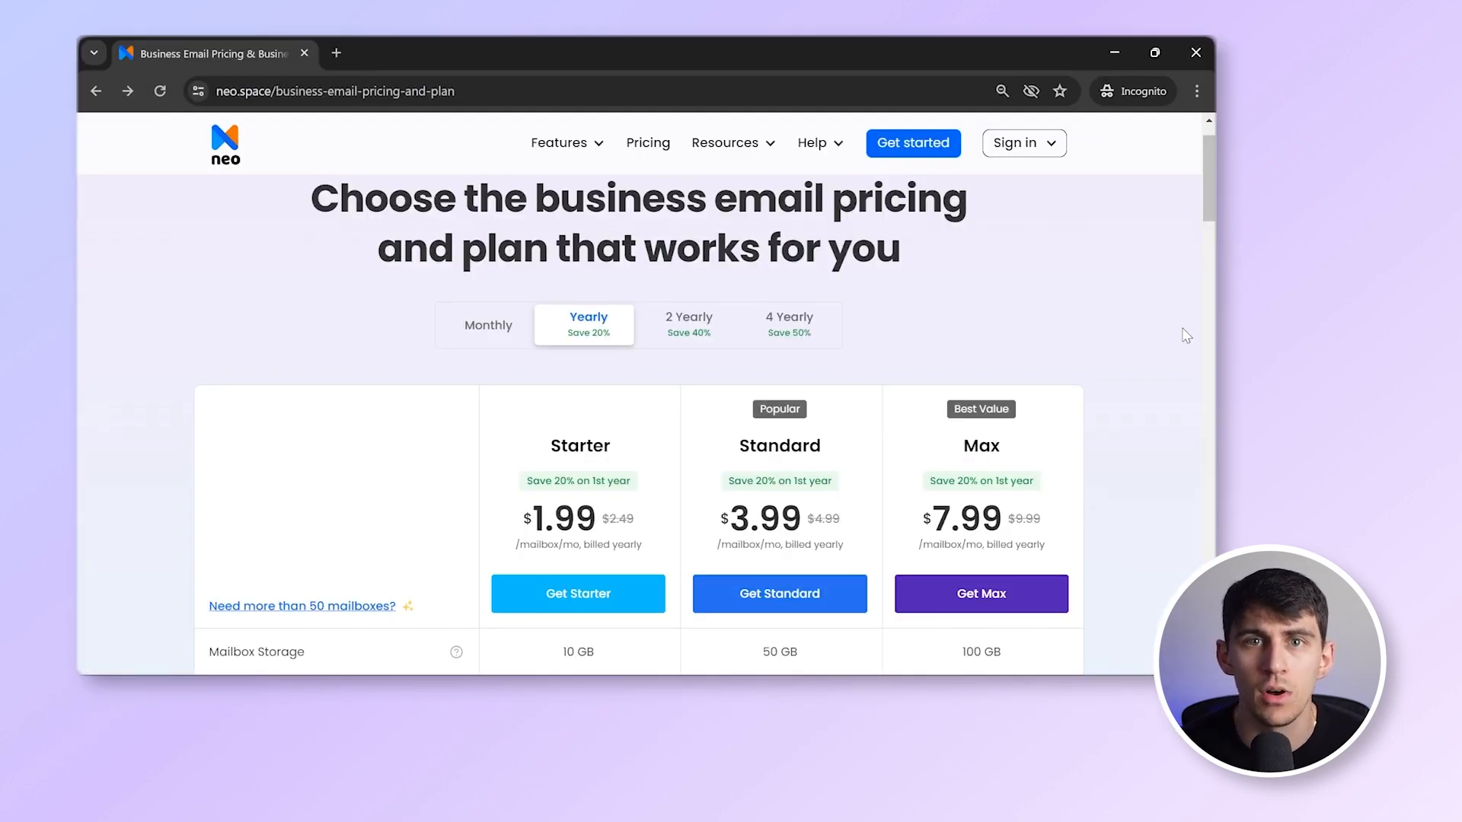
{"action": "scroll", "scroll_direction": "down", "scroll_amount": 3}
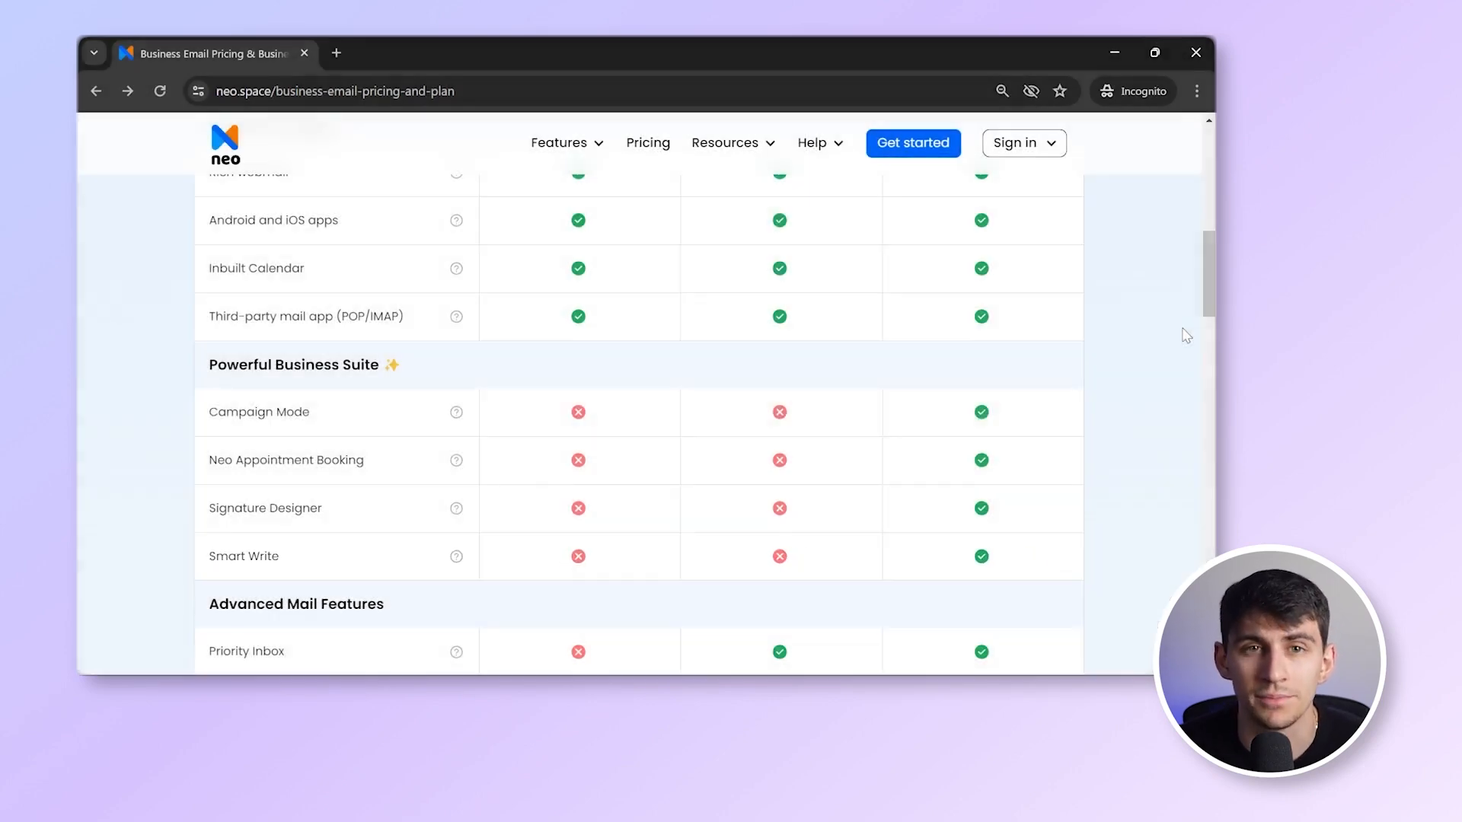
{"action": "scroll", "scroll_direction": "up", "scroll_amount": 3}
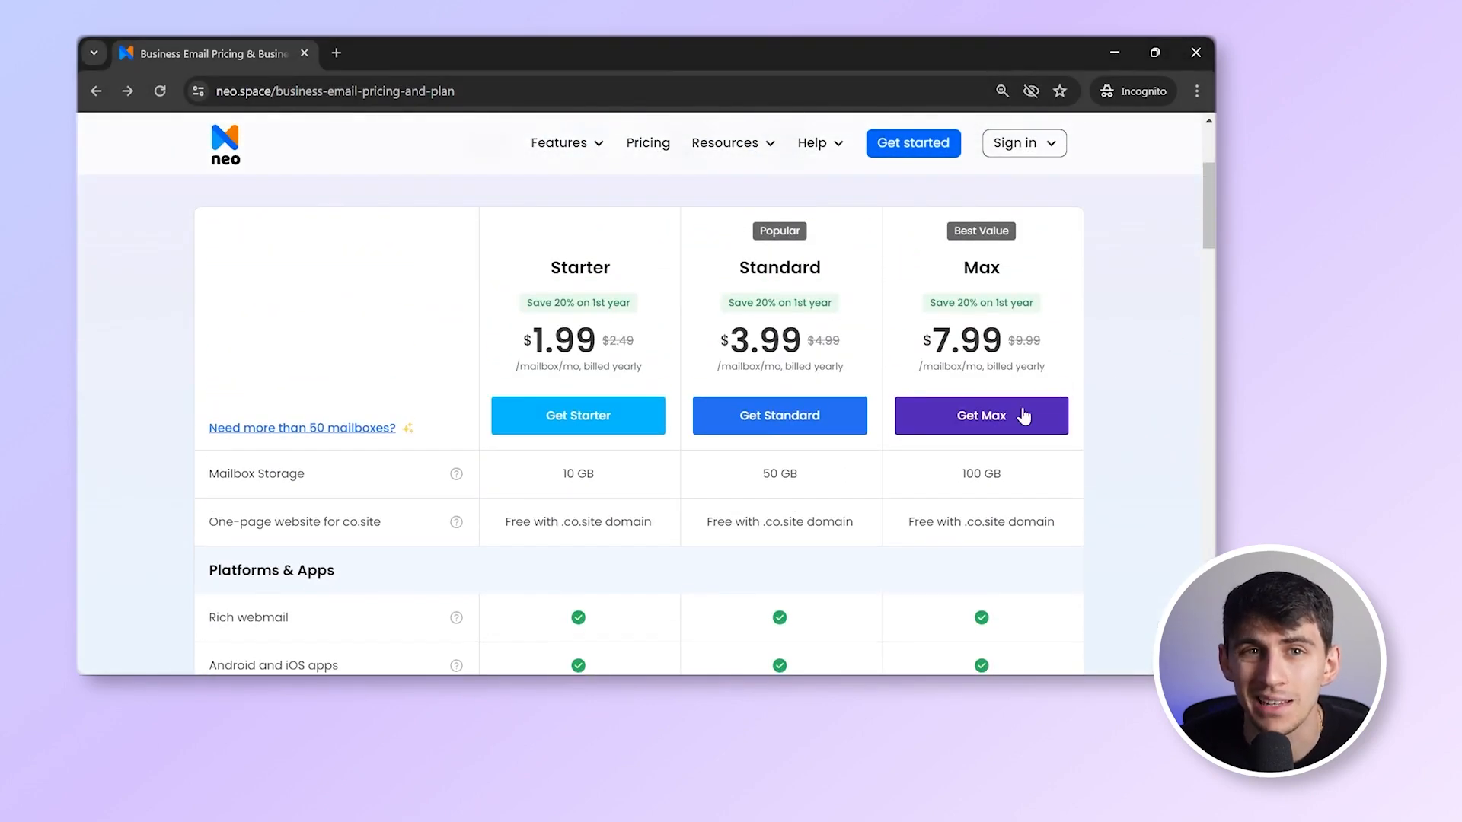
Choose the Max plan to reach checkout and view the sample one-page site
{"action": "left_click", "coordinate": [979, 415]}
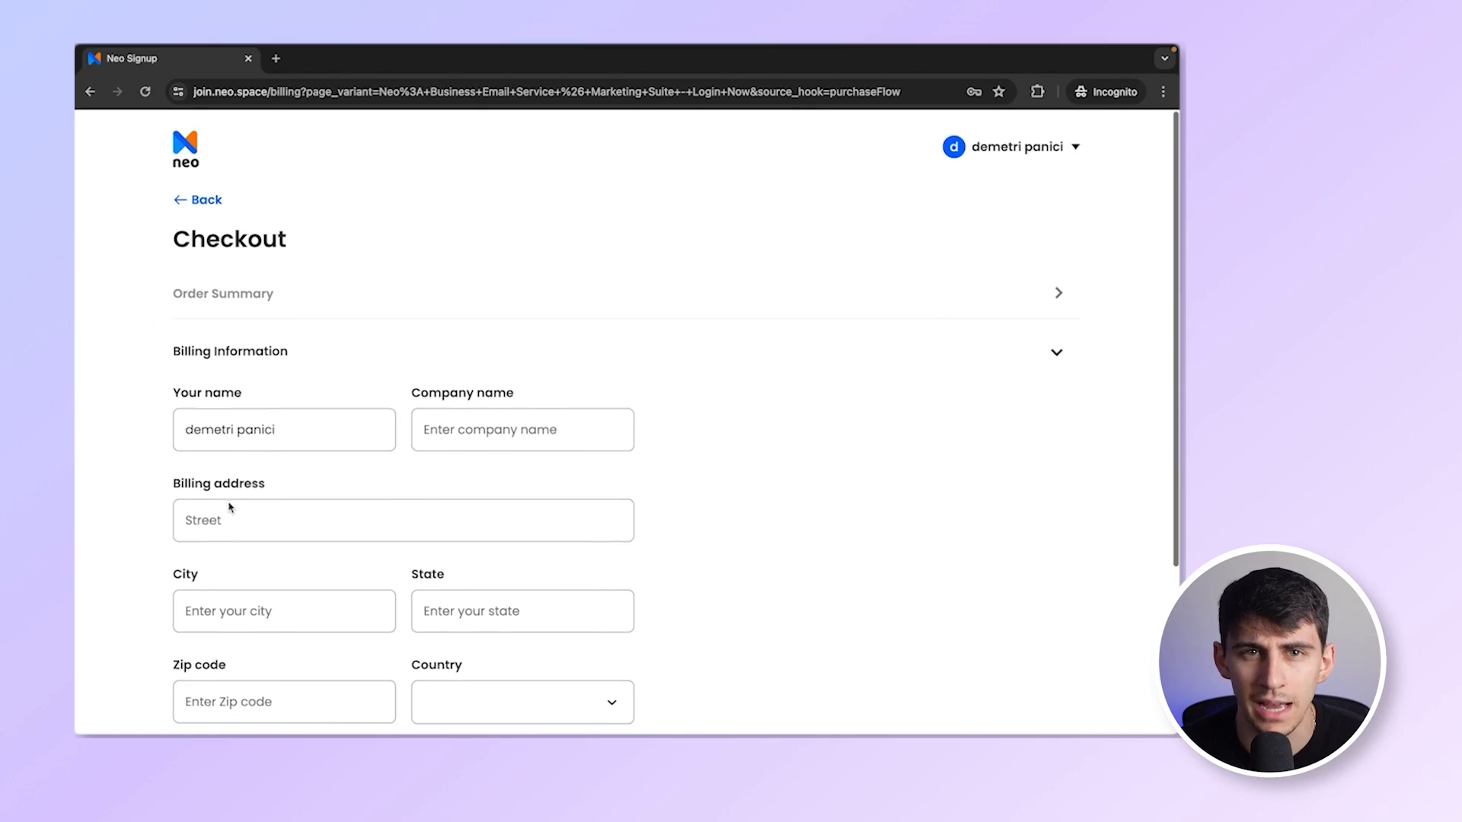
{"action": "scroll", "scroll_direction": "down", "scroll_amount": 3}
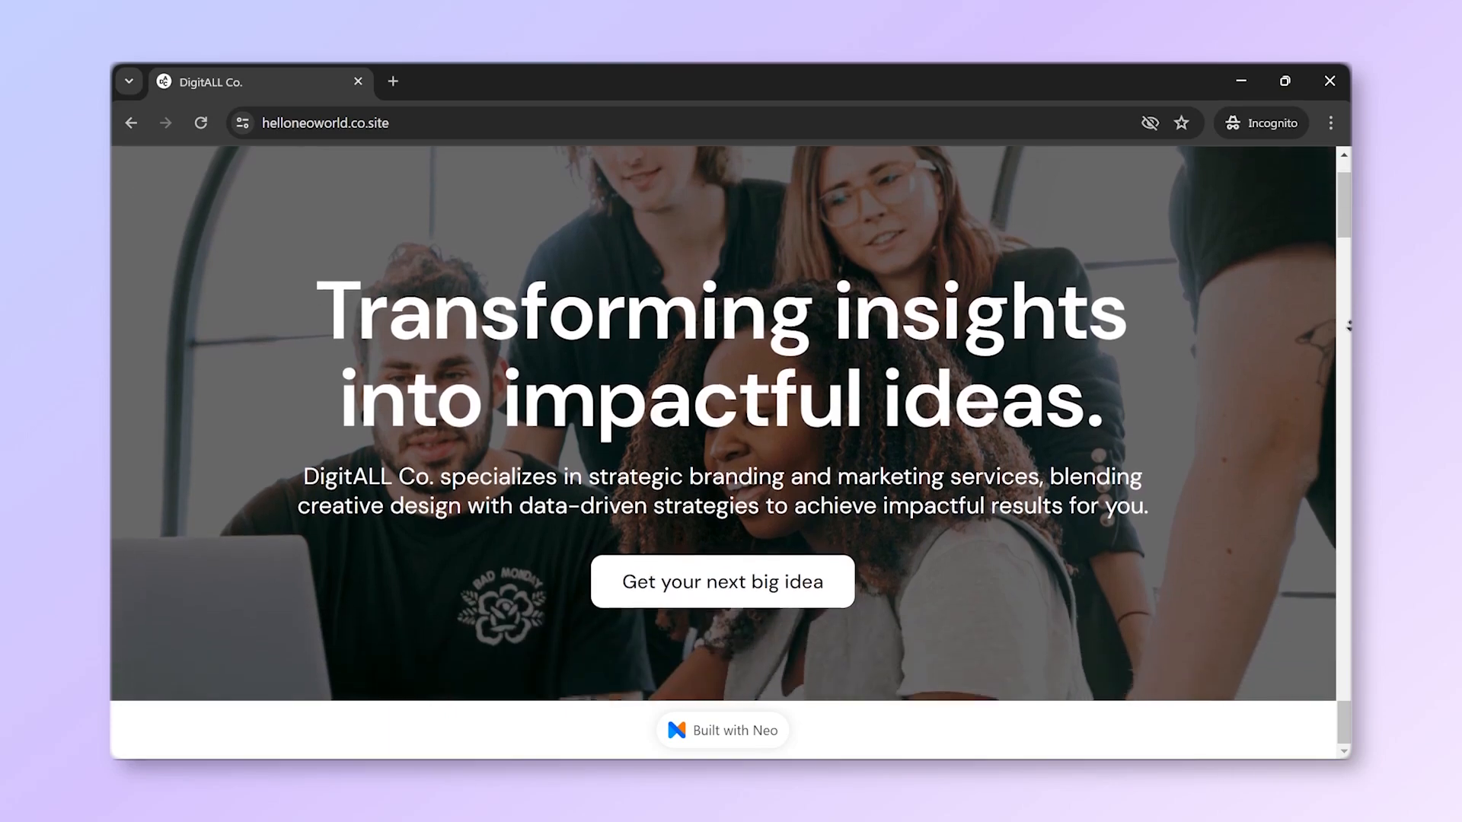
{"action": "scroll", "scroll_direction": "down", "scroll_amount": 3}
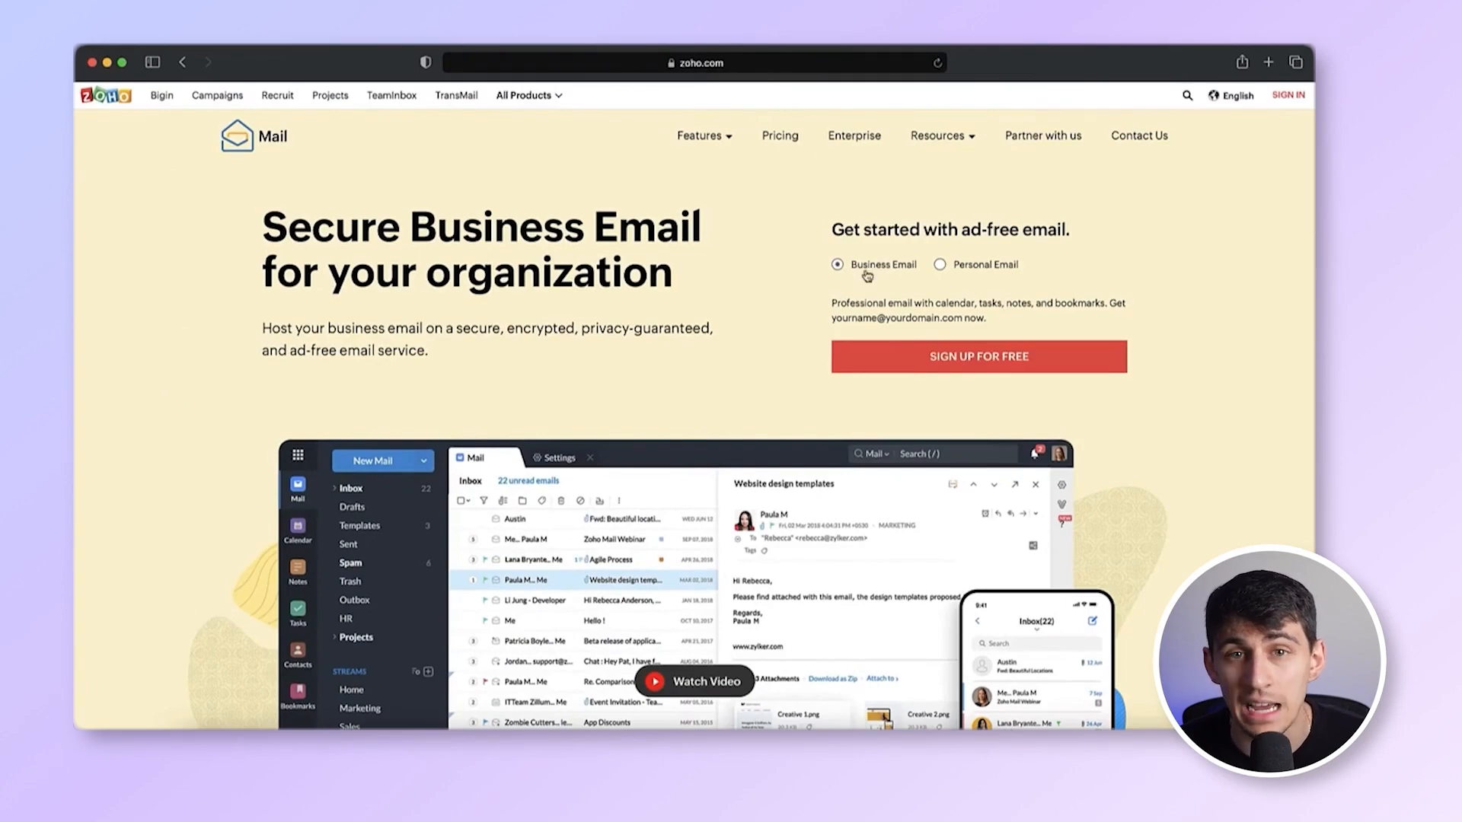
Select Business Email and sign up for the Forever Free Plan
{"action": "left_click", "coordinate": [779, 135]}
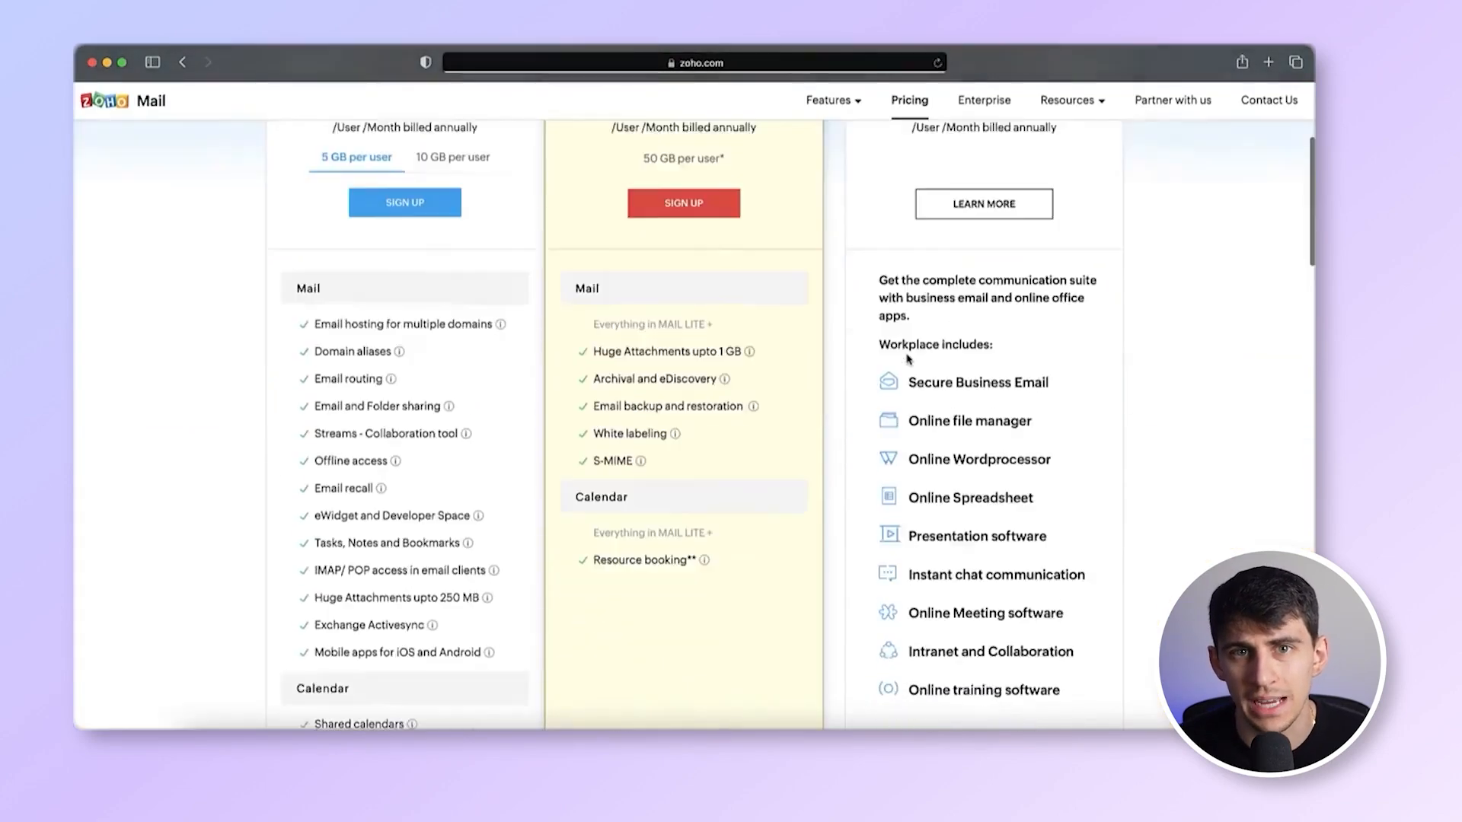
{"action": "scroll", "scroll_direction": "down", "scroll_amount": 3}
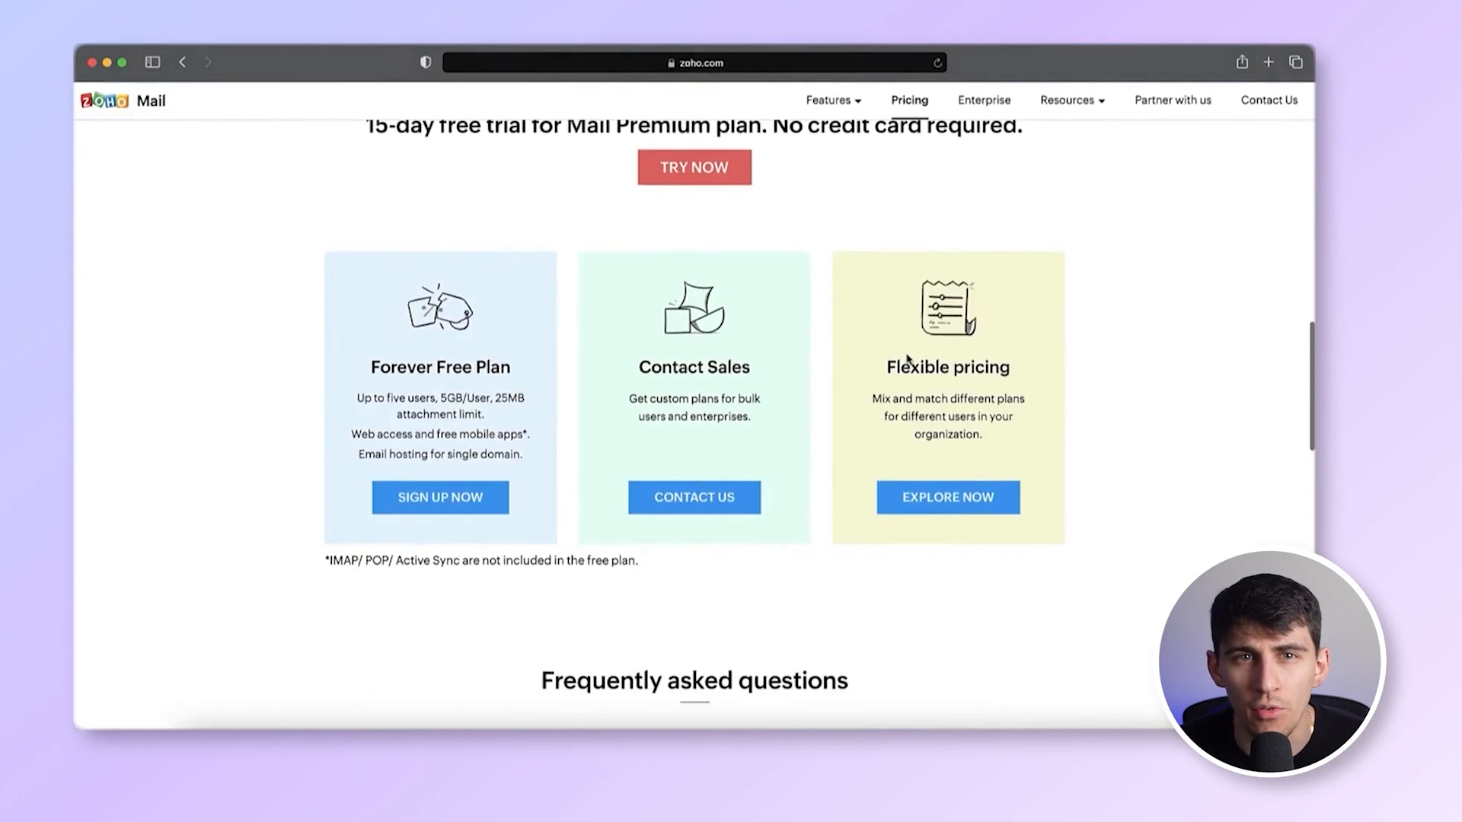
{"action": "left_click", "coordinate": [439, 496]}
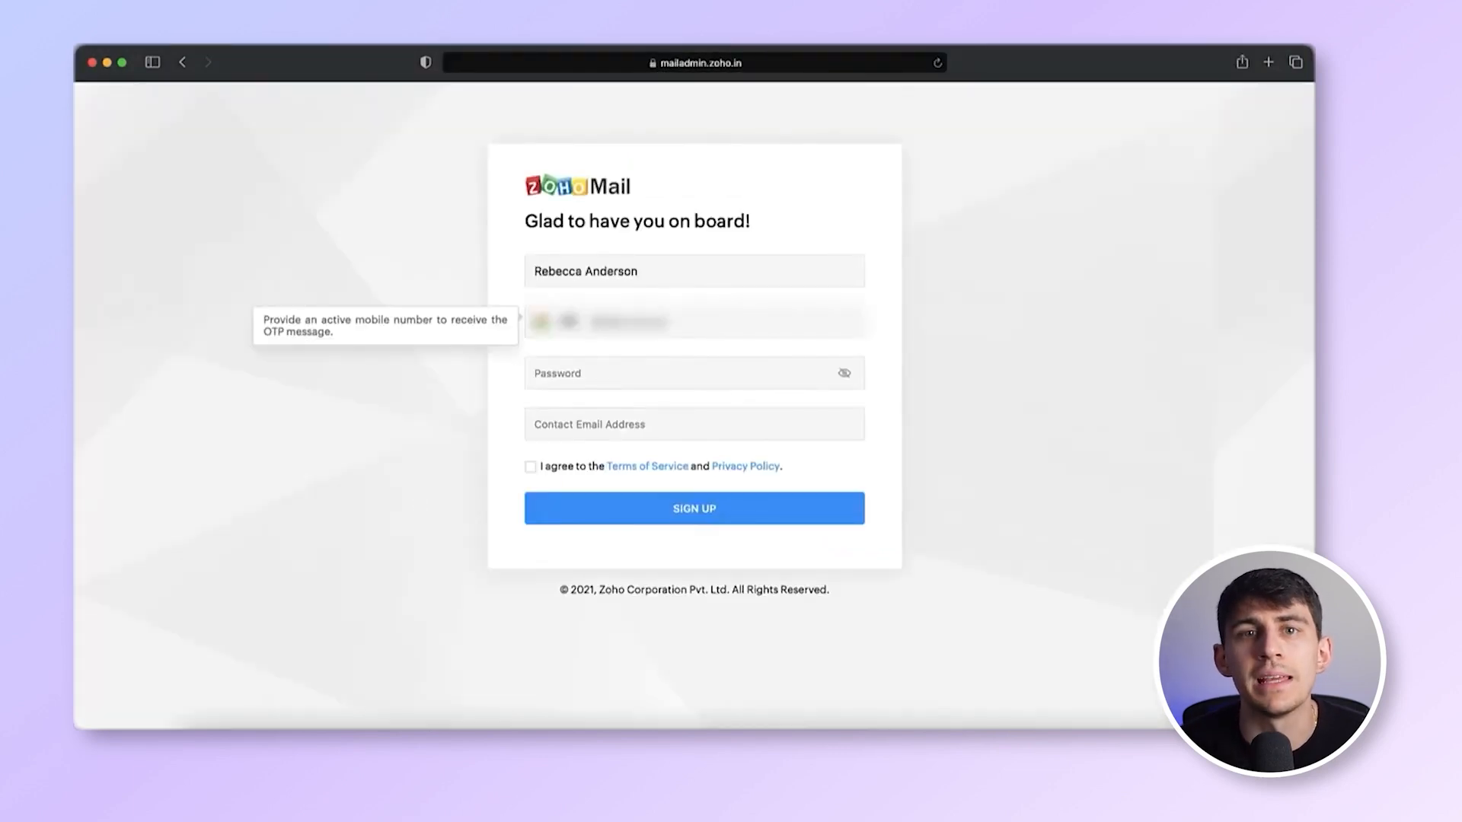
Submit the sign-up details and verify them with the received code
{"action": "left_click", "coordinate": [694, 509]}
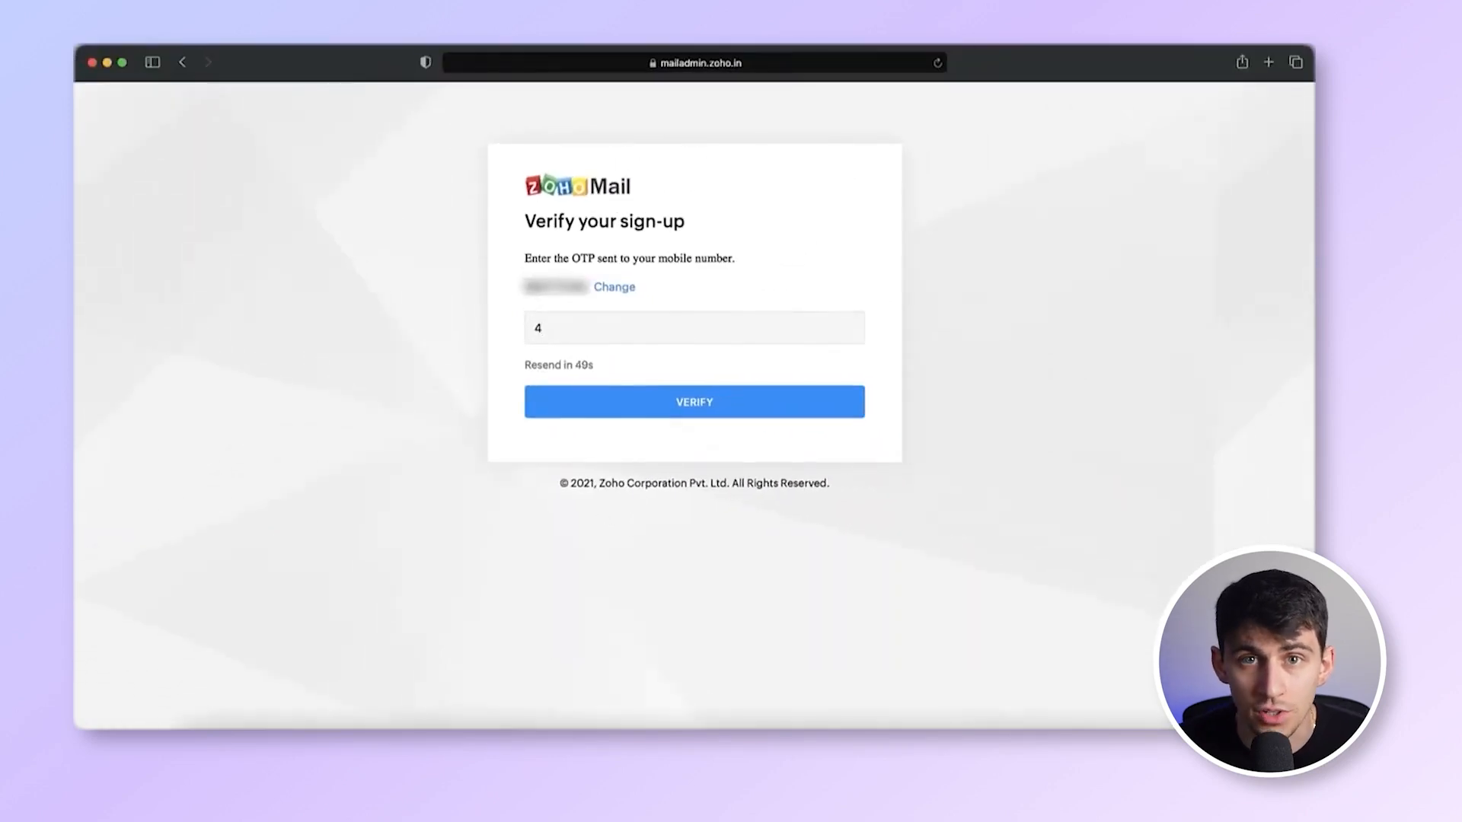
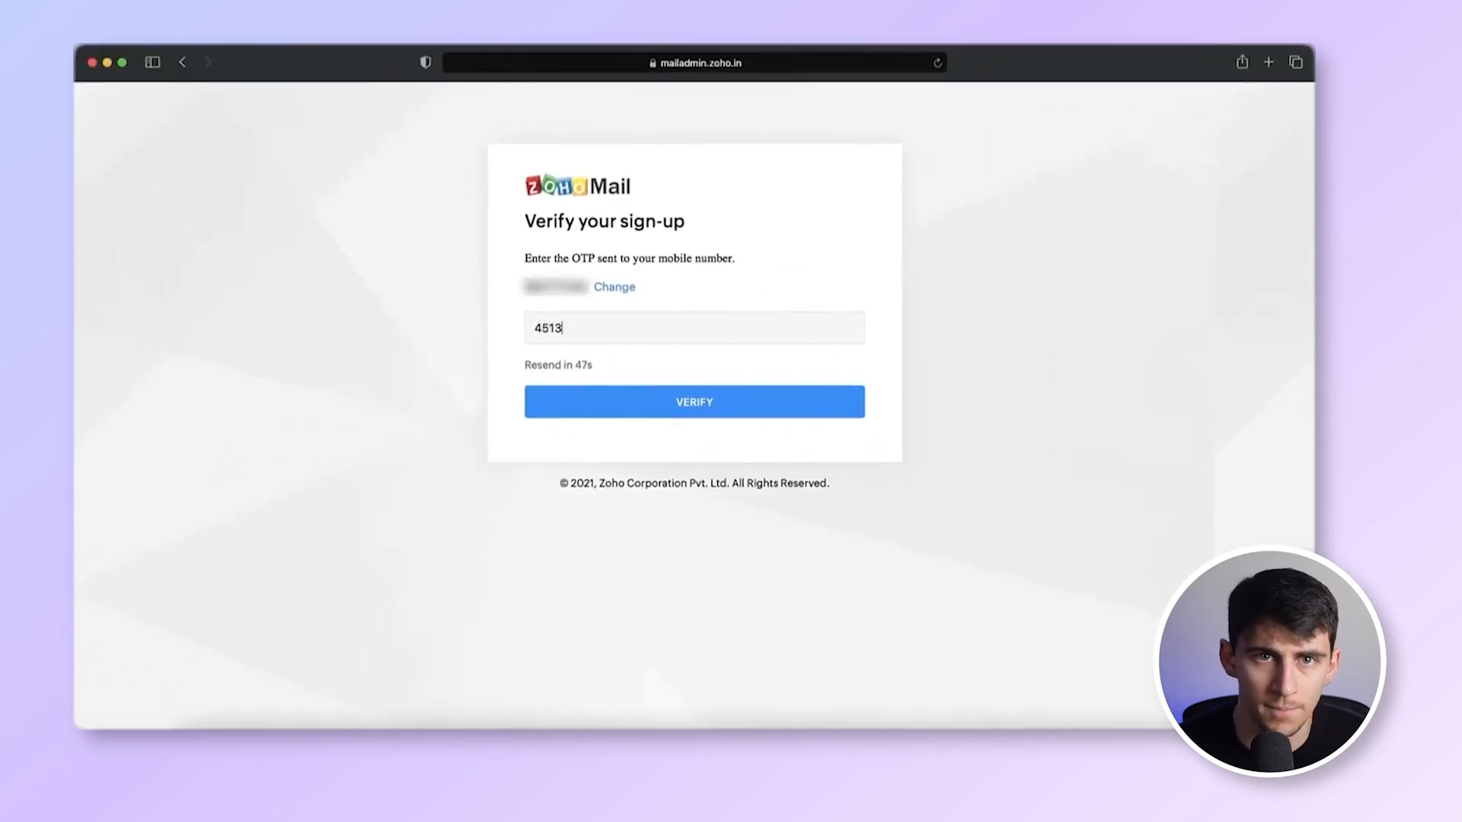
{"action": "left_click", "coordinate": [694, 402]}
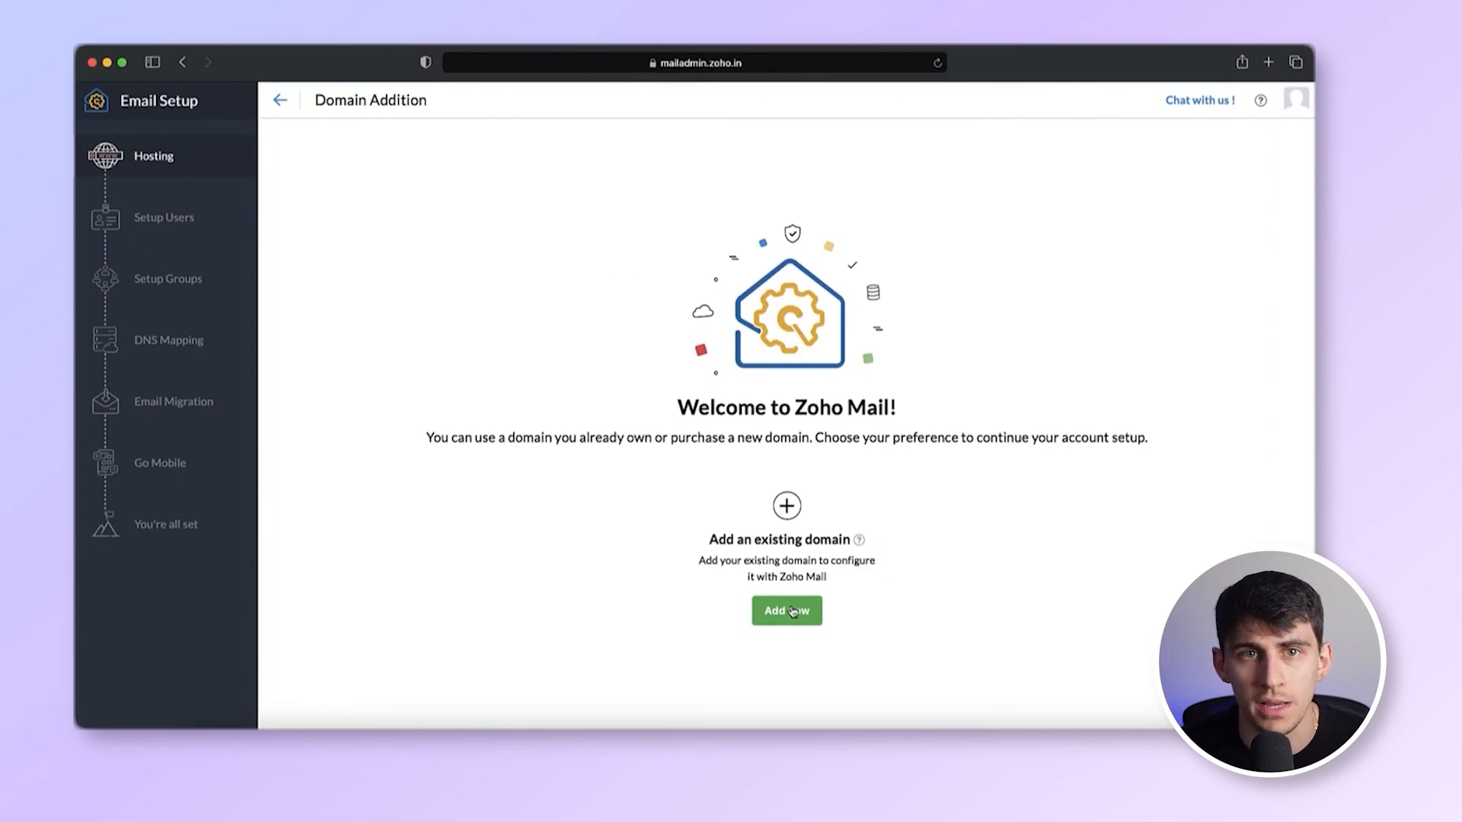
Add the existing domain zylker.live with the organization name and proceed to domain verification
{"action": "left_click", "coordinate": [785, 611]}
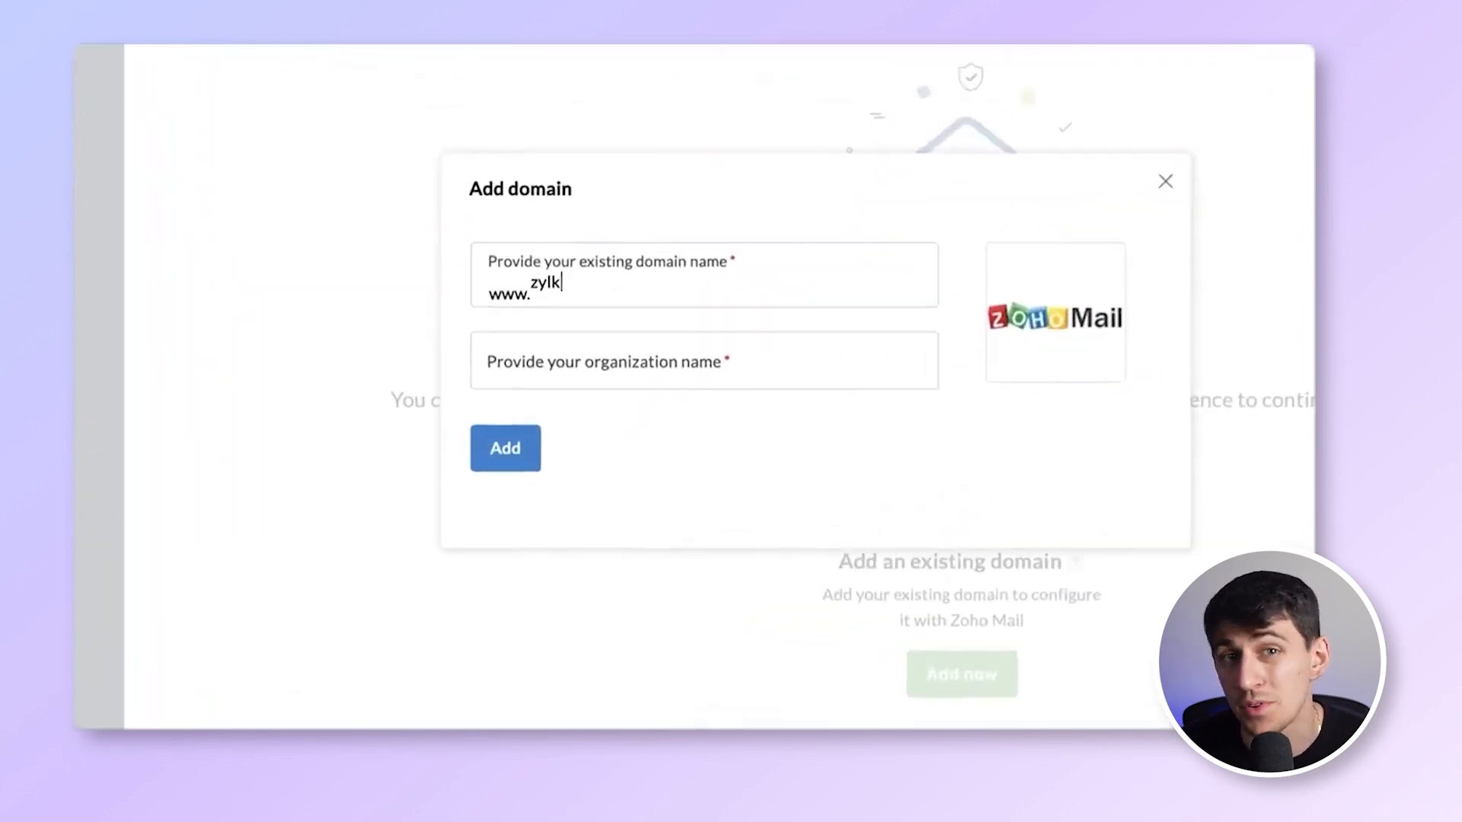
{"action": "left_click", "coordinate": [504, 447]}
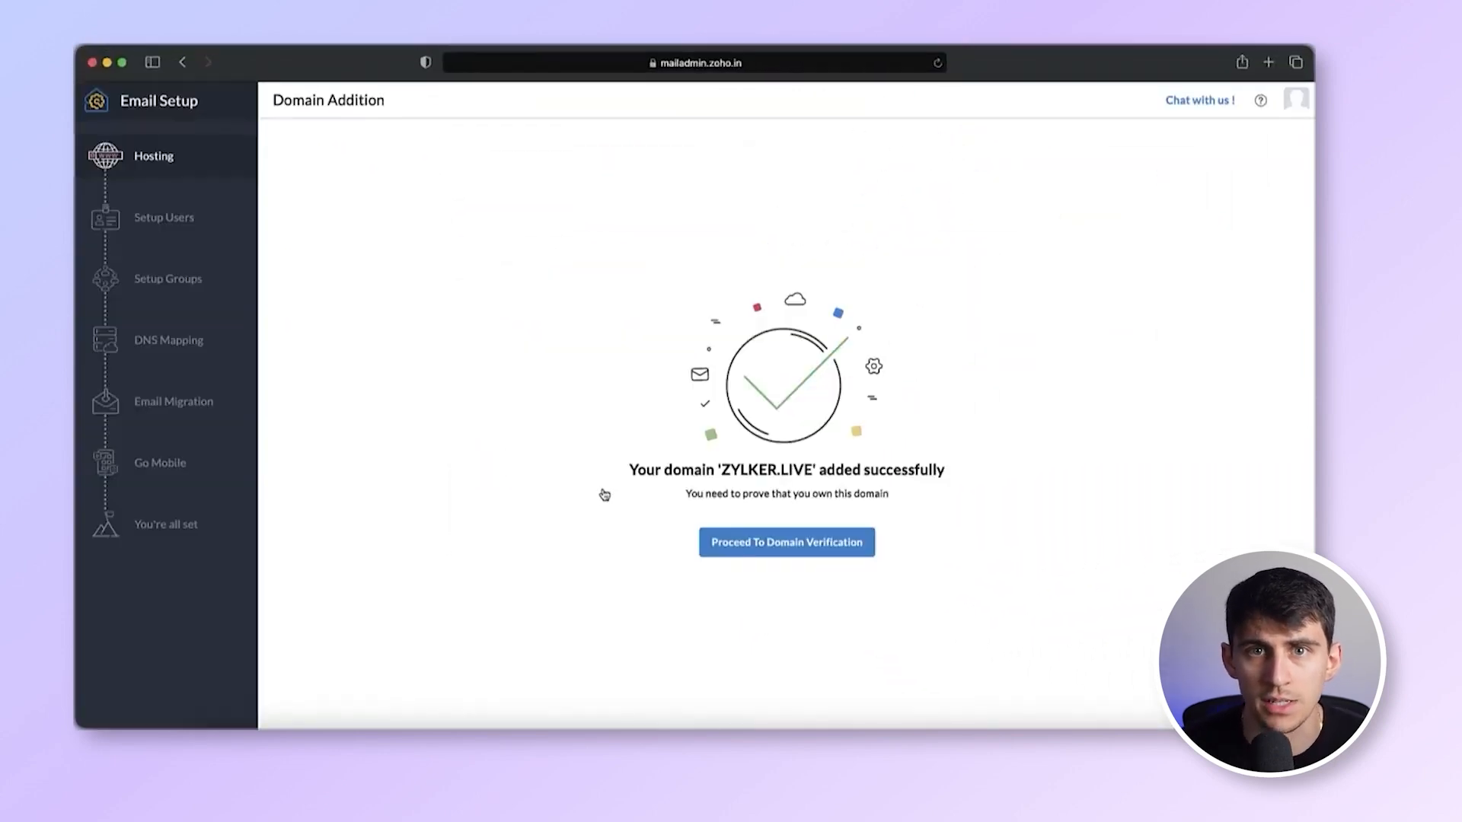
{"action": "left_click", "coordinate": [785, 542]}
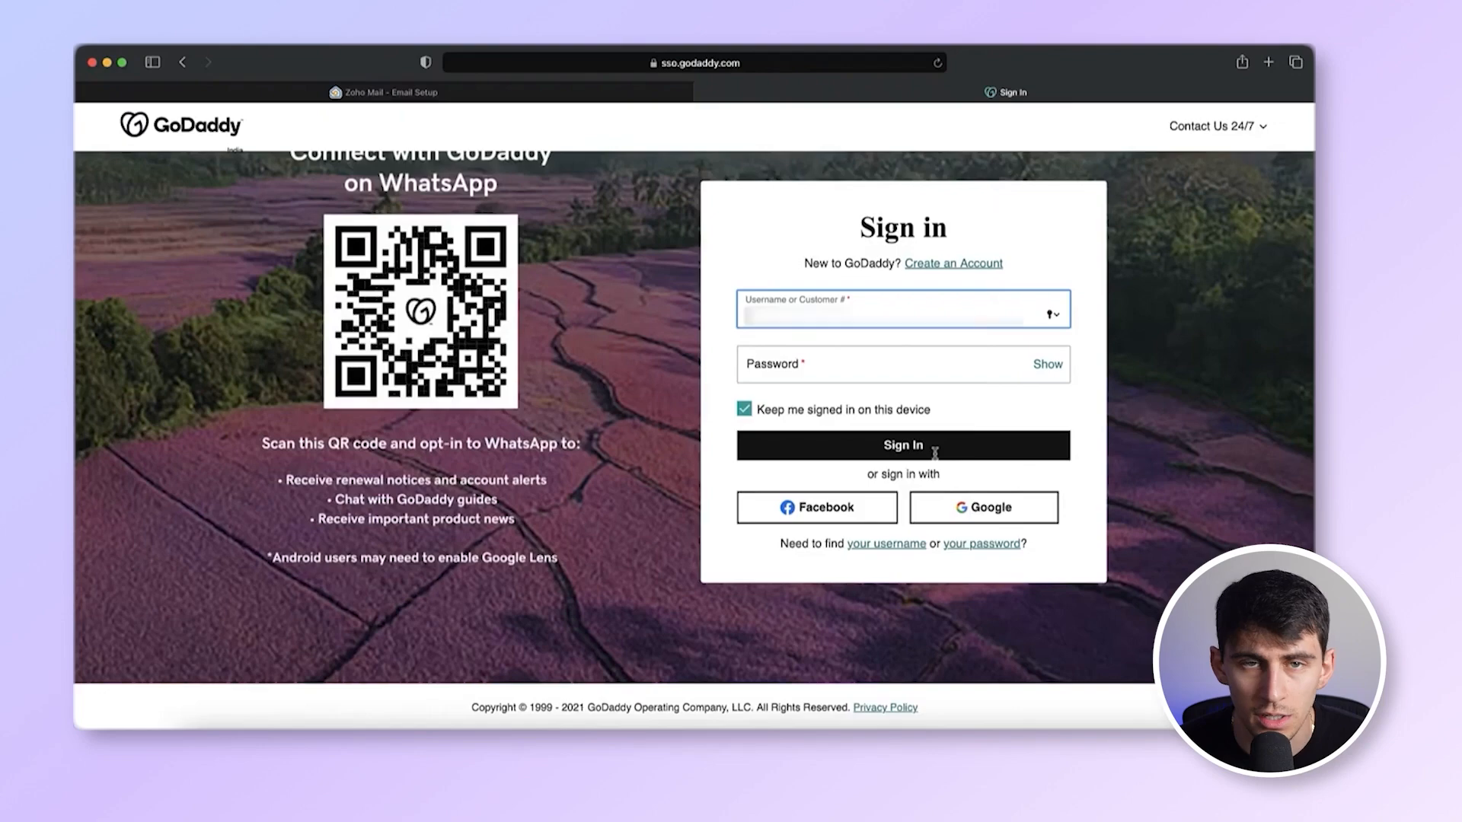
Sign in to GoDaddy and view the DNS records for zylker.live
{"action": "left_click", "coordinate": [901, 444]}
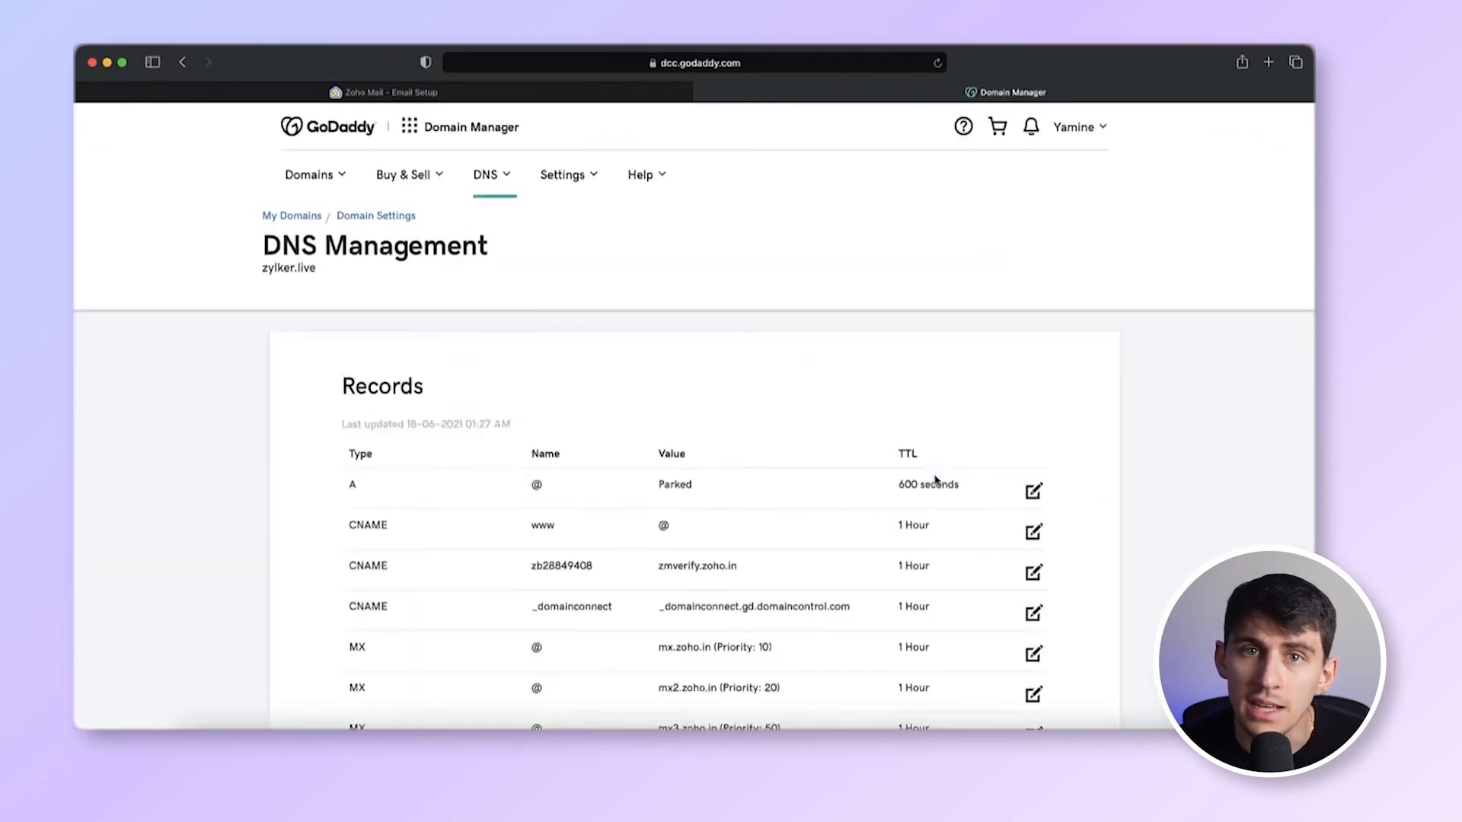
{"action": "scroll", "scroll_direction": "down", "scroll_amount": 3}
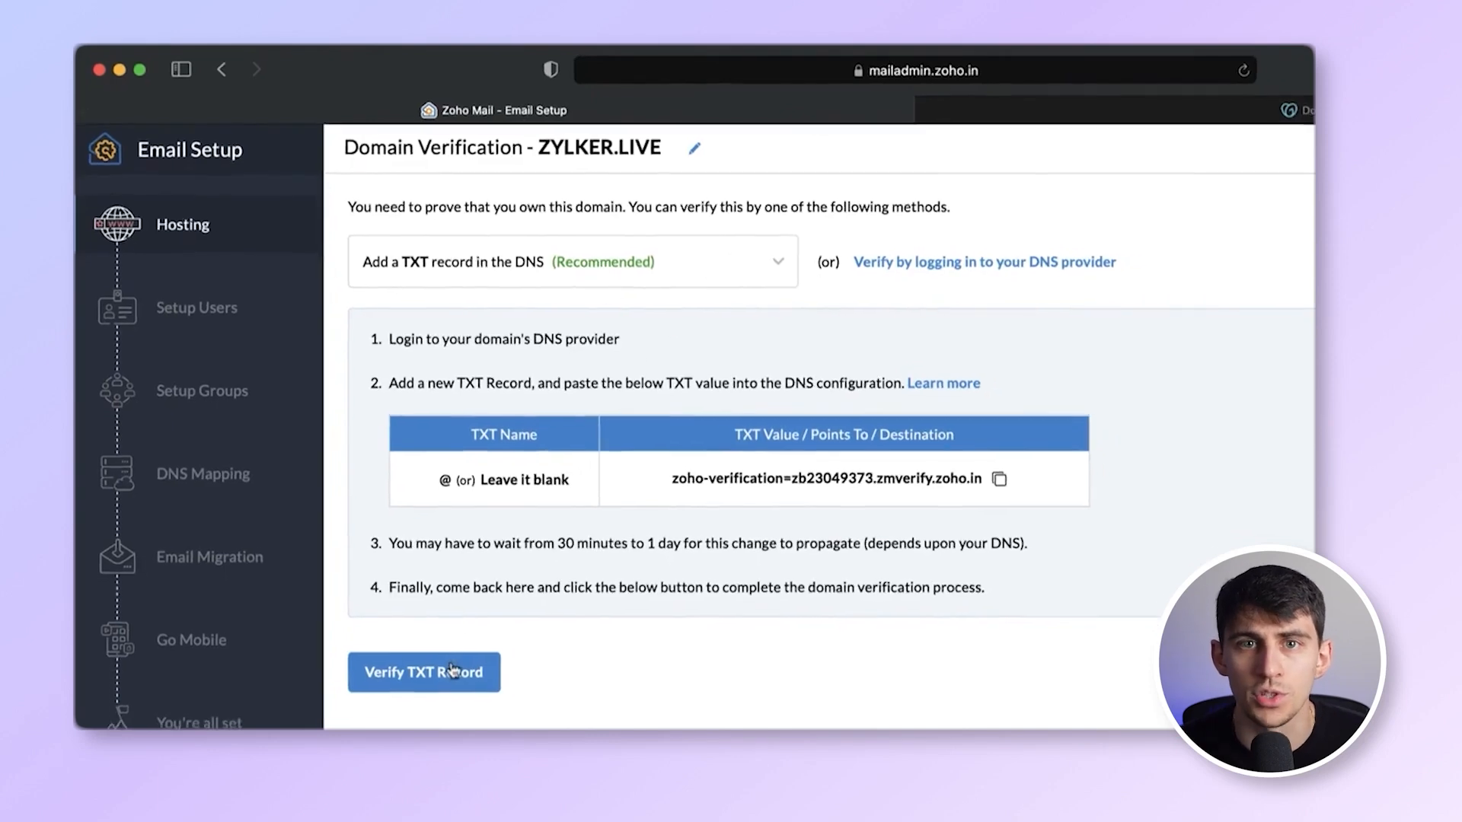
Verify ZYLKER.LIVE via the TXT record and continue to the users list
{"action": "left_click", "coordinate": [424, 671]}
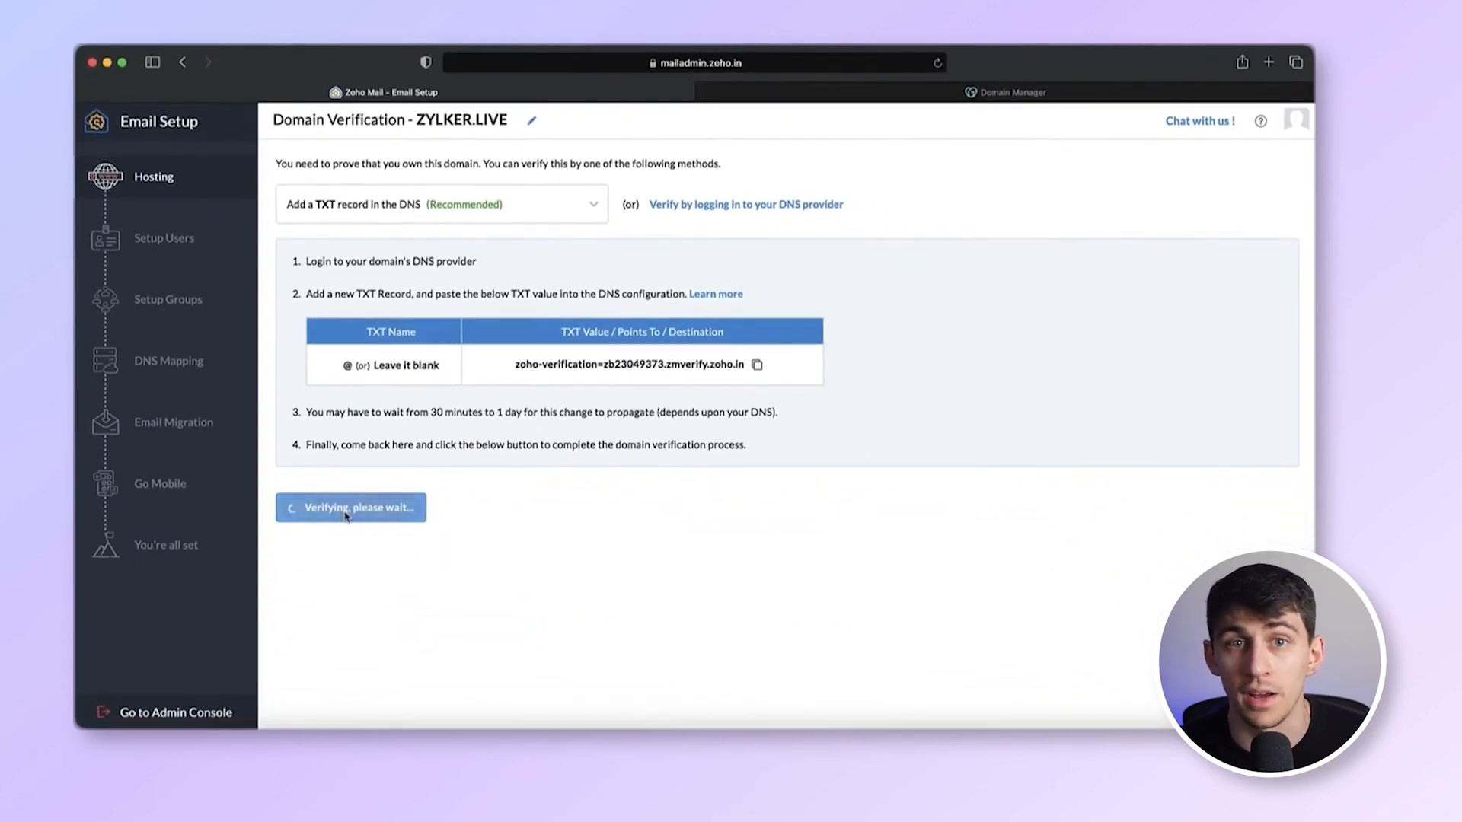
{"action": "left_click", "coordinate": [350, 507]}
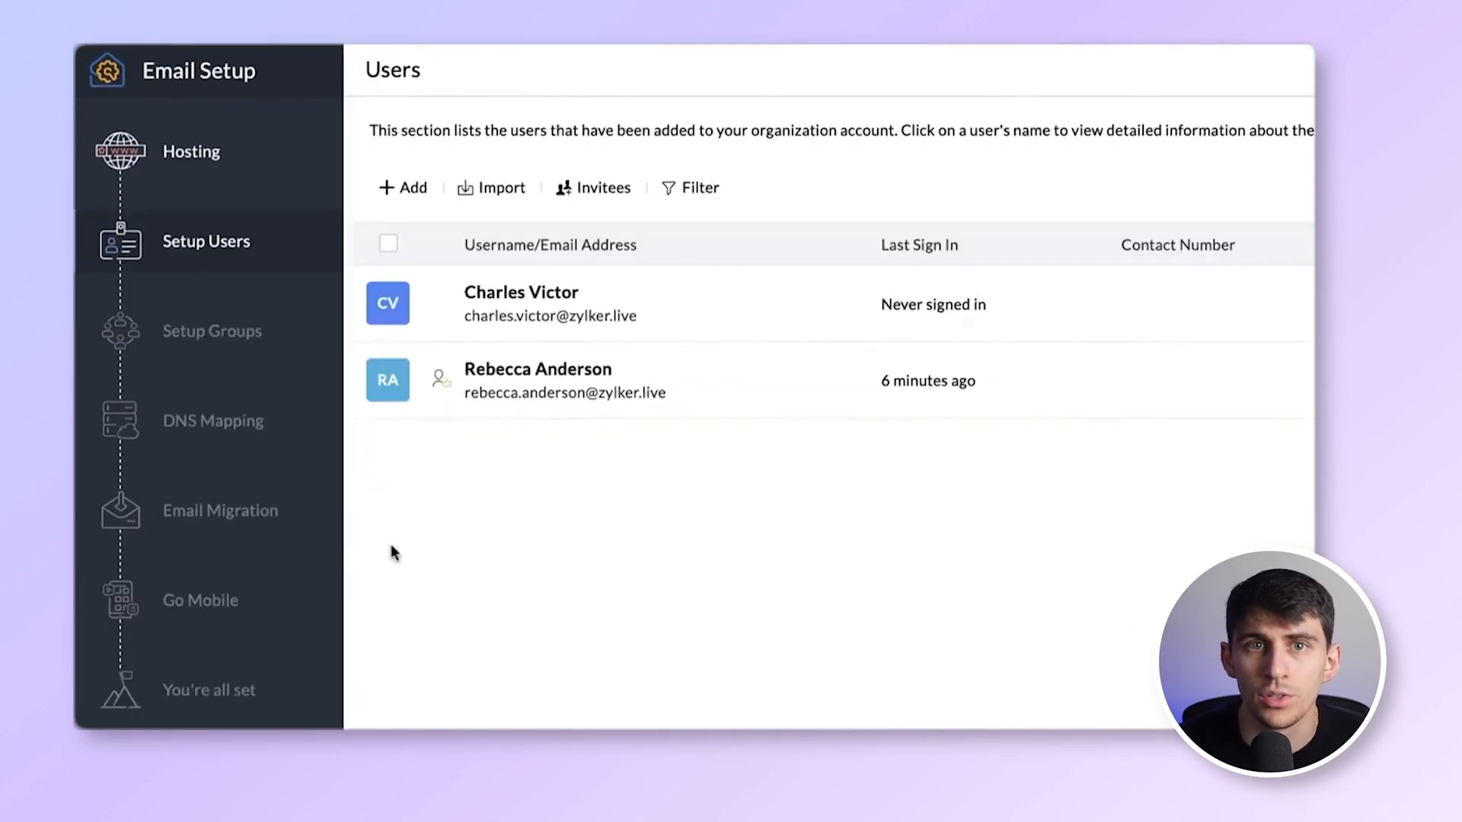
Add a new user so the organization has five zylker.live users
{"action": "left_click", "coordinate": [402, 188]}
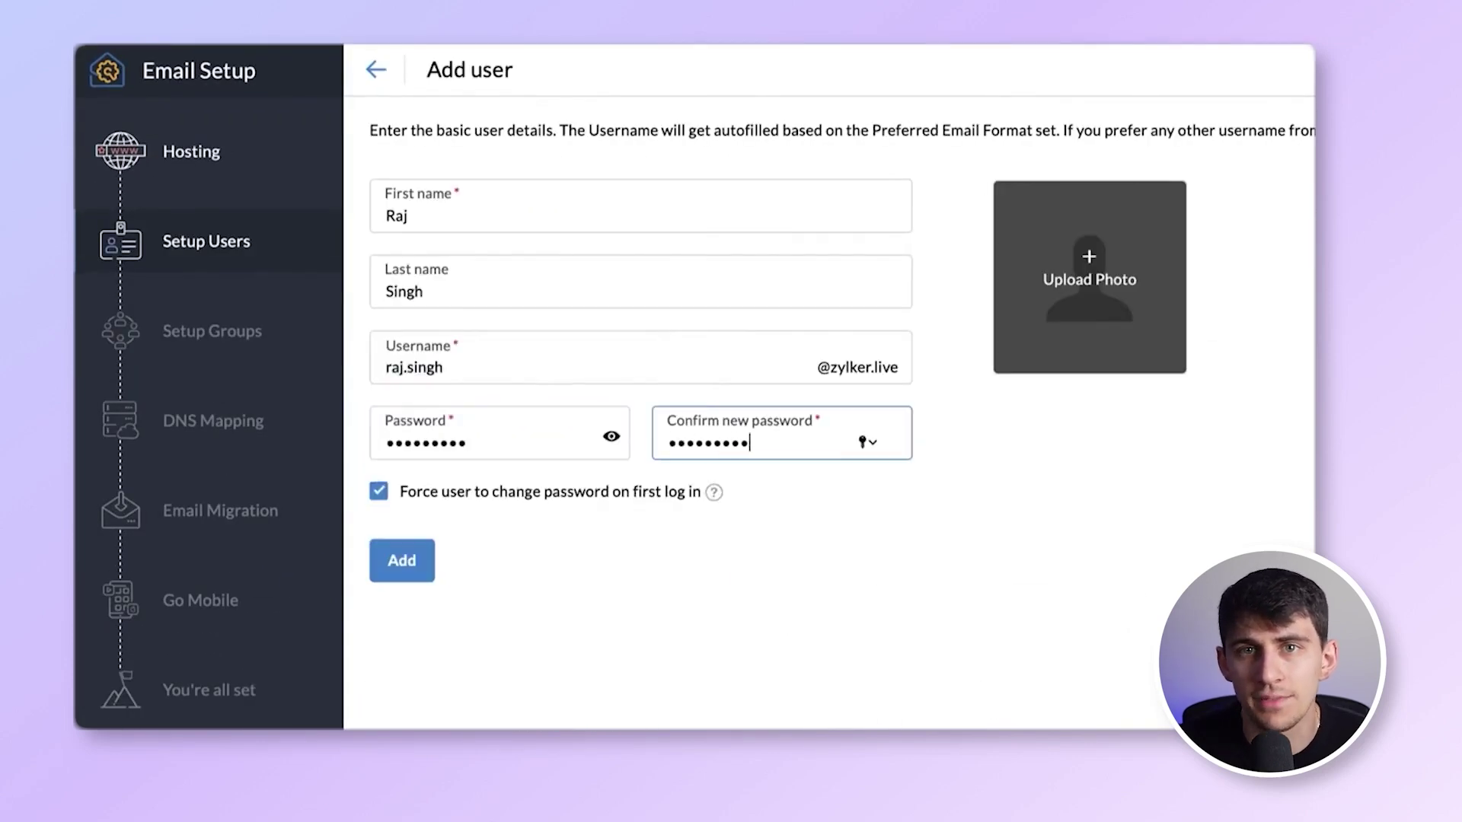
{"action": "left_click", "coordinate": [400, 560]}
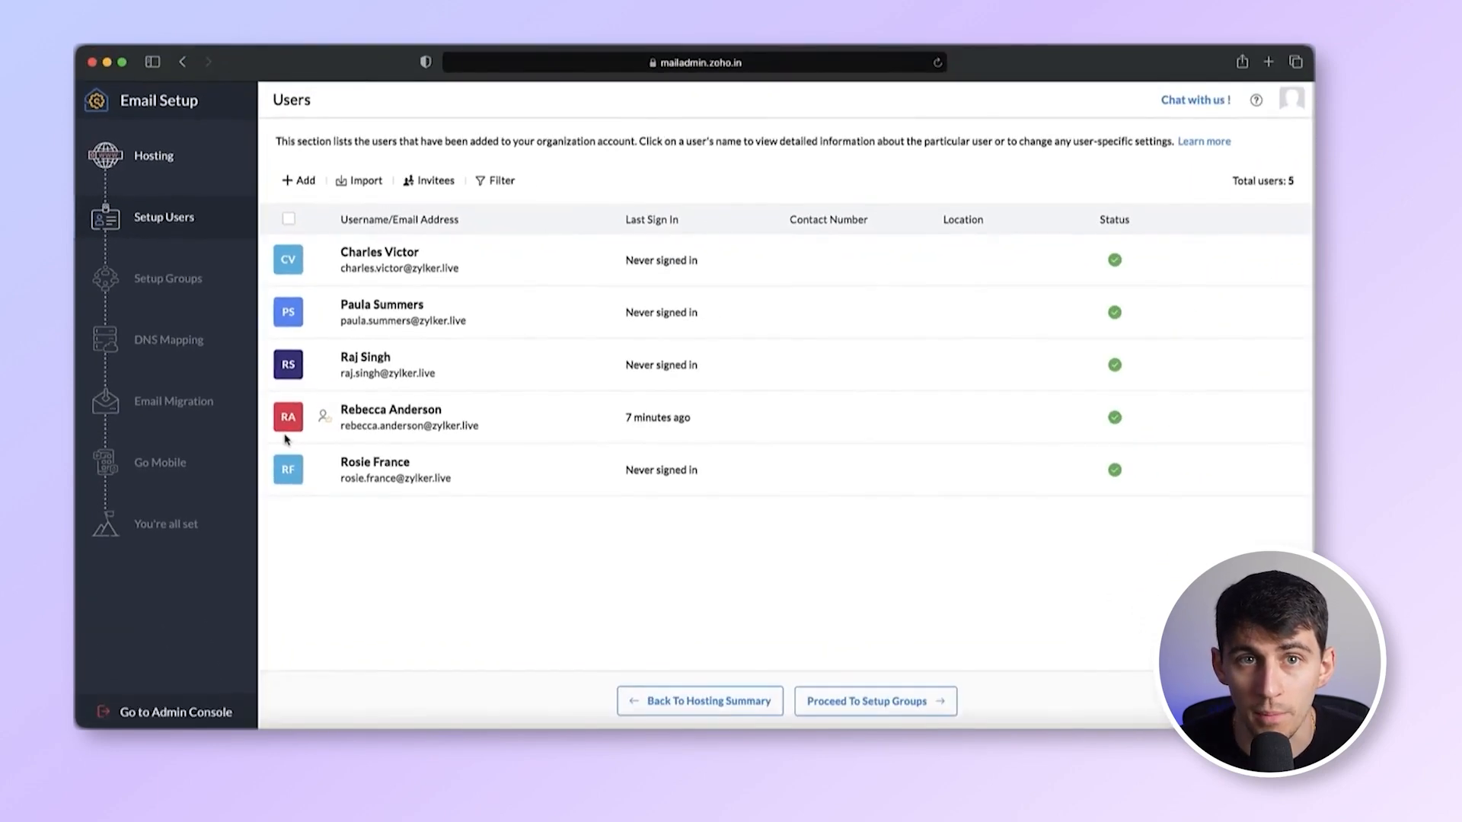
Create a Sales group with three members for client queries
{"action": "left_click", "coordinate": [874, 701]}
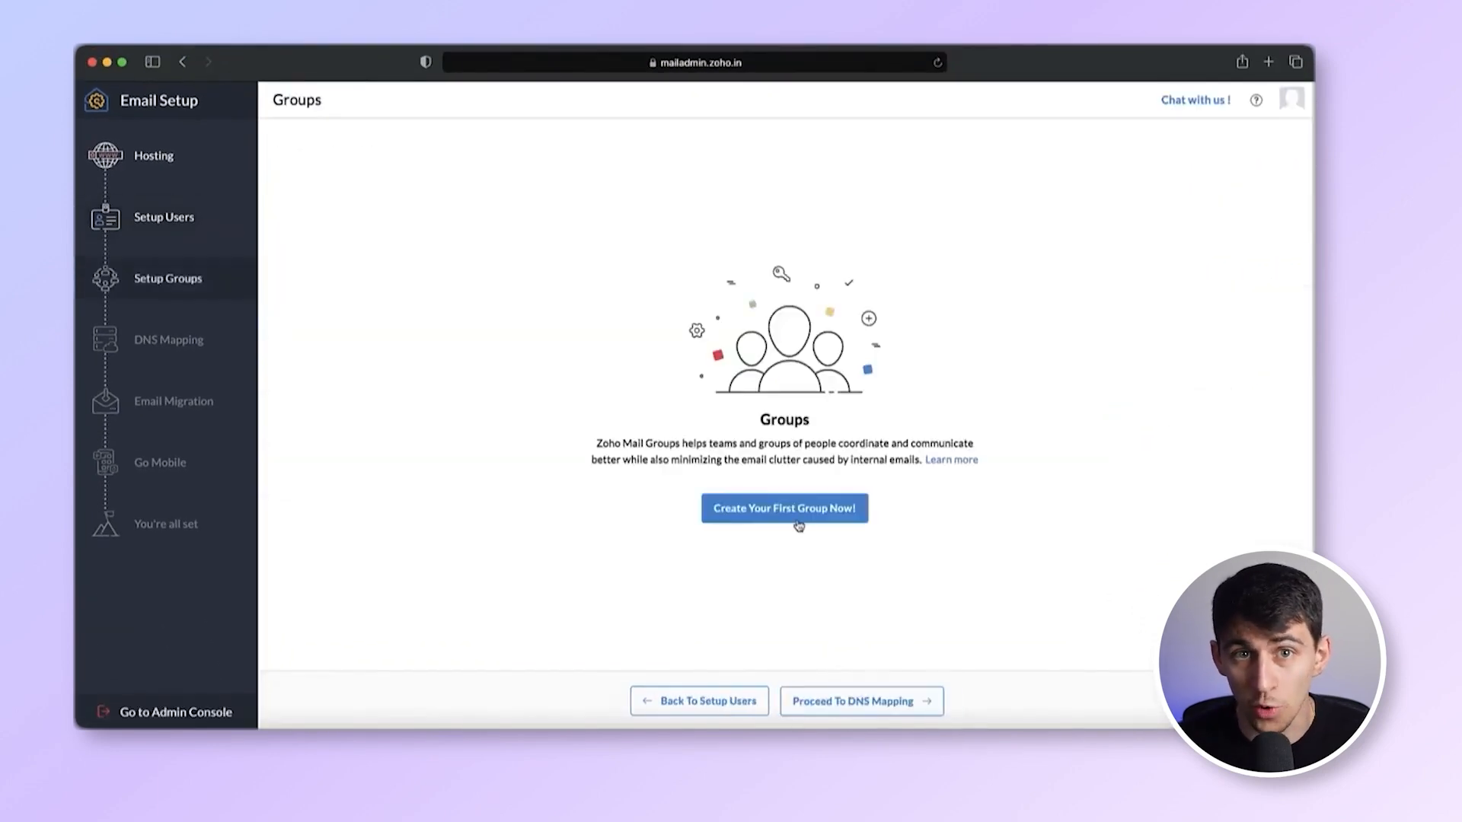
{"action": "left_click", "coordinate": [784, 509]}
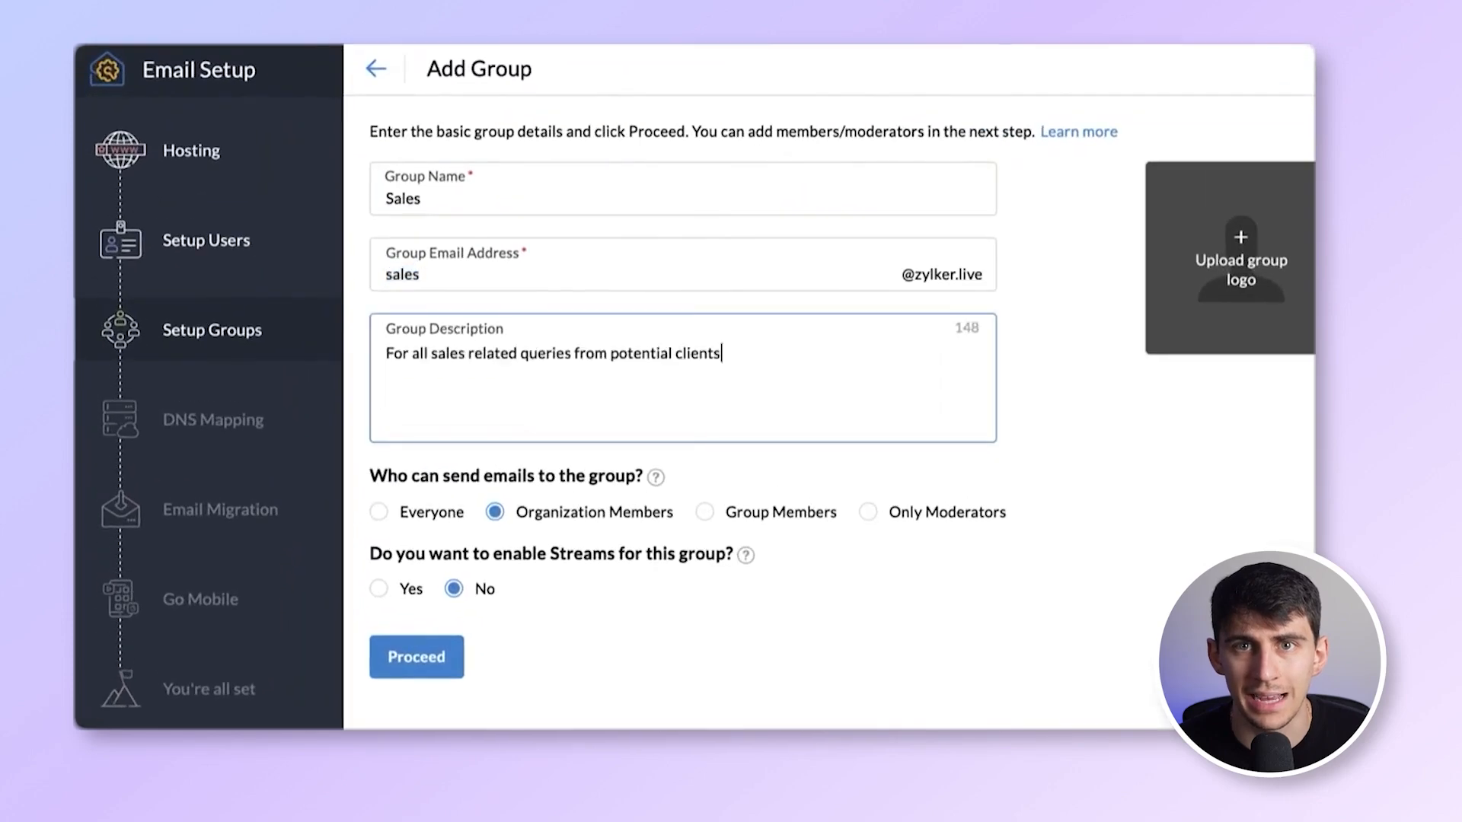
{"action": "left_click", "coordinate": [416, 656]}
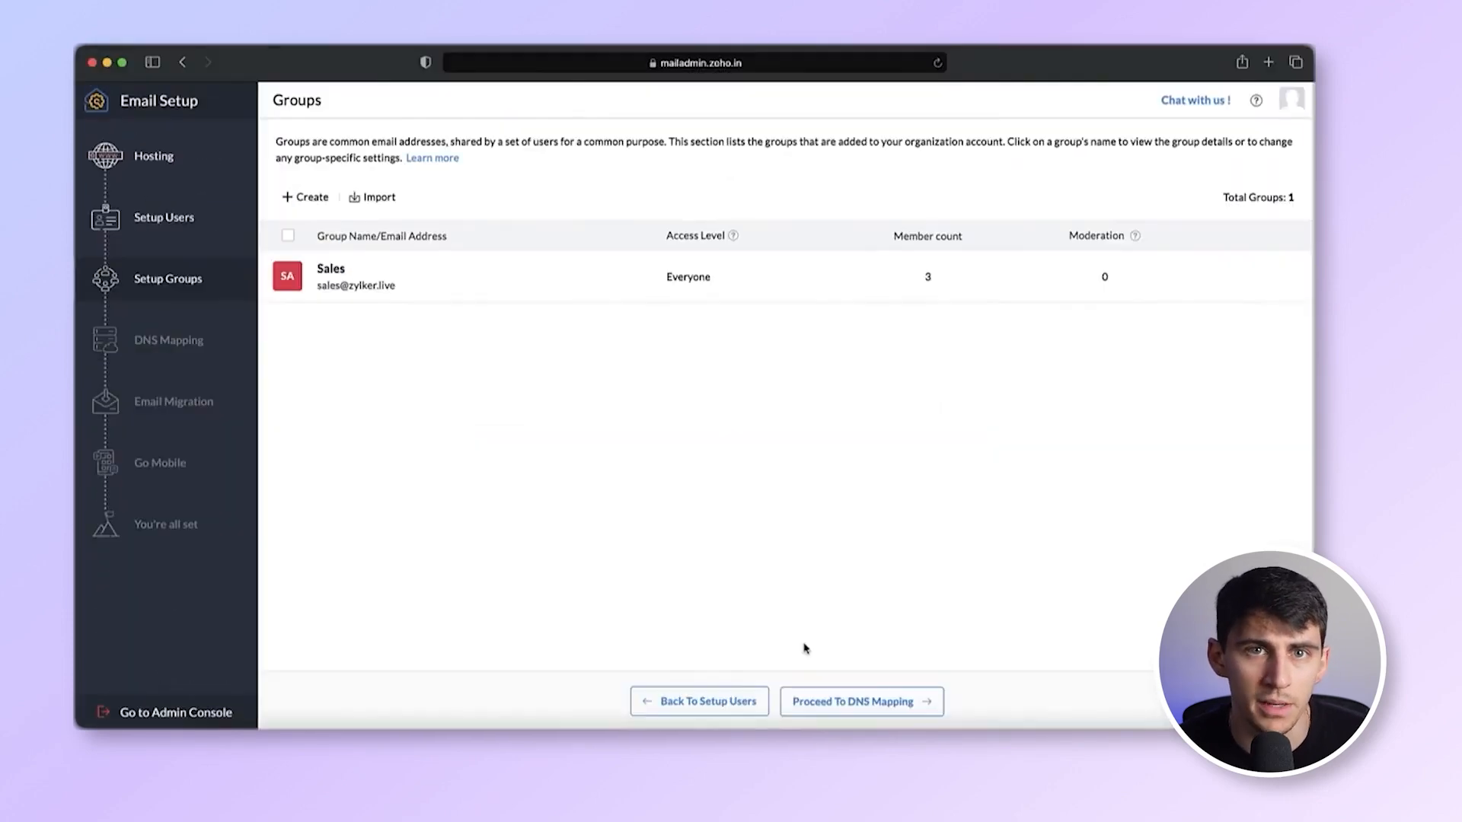
Add Zoho's MX records, the SPF TXT record and the zmail._domainkey DKIM record to the DNS
{"action": "left_click", "coordinate": [853, 700]}
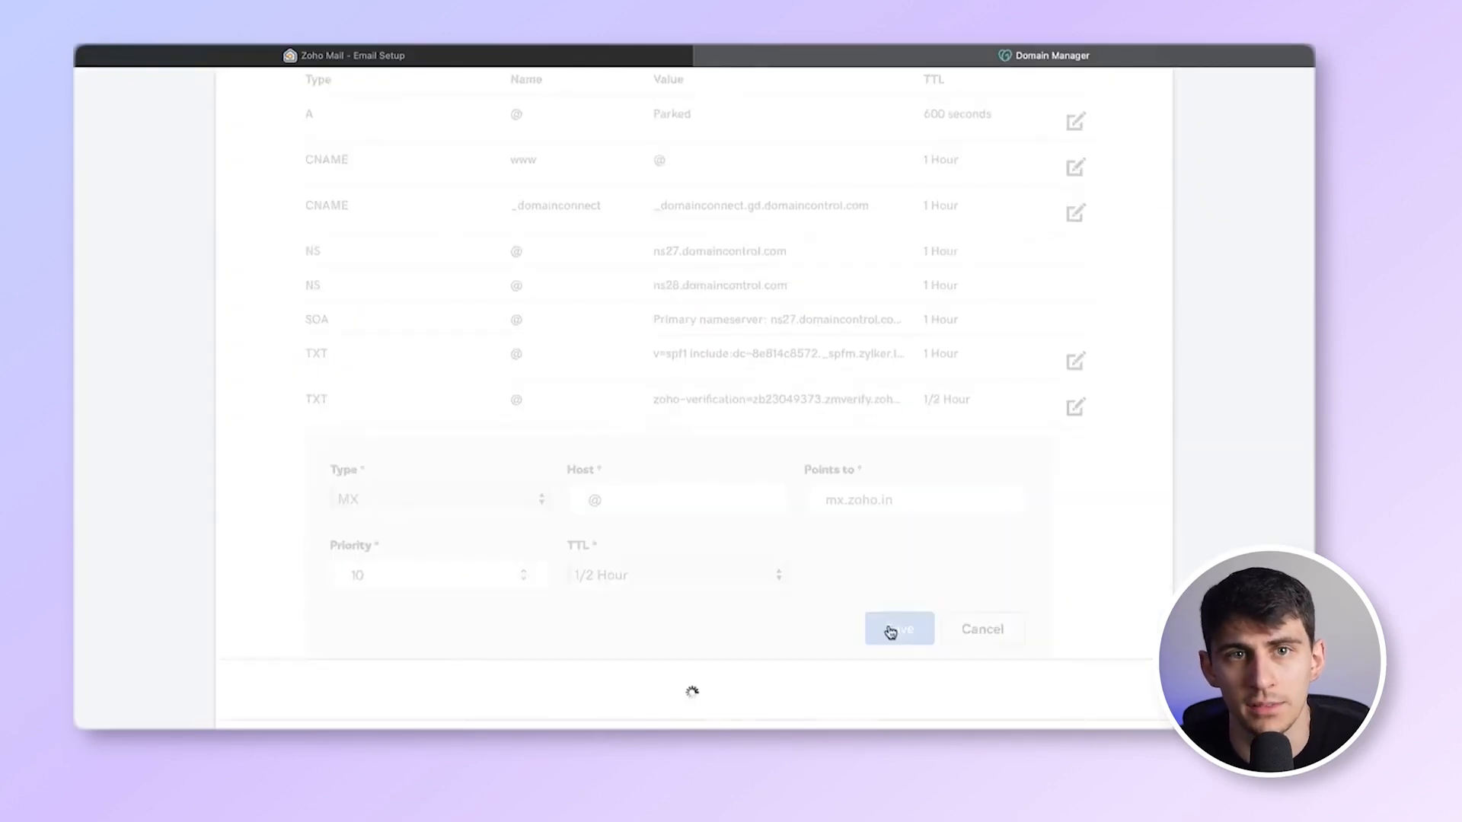
{"action": "left_click", "coordinate": [897, 629]}
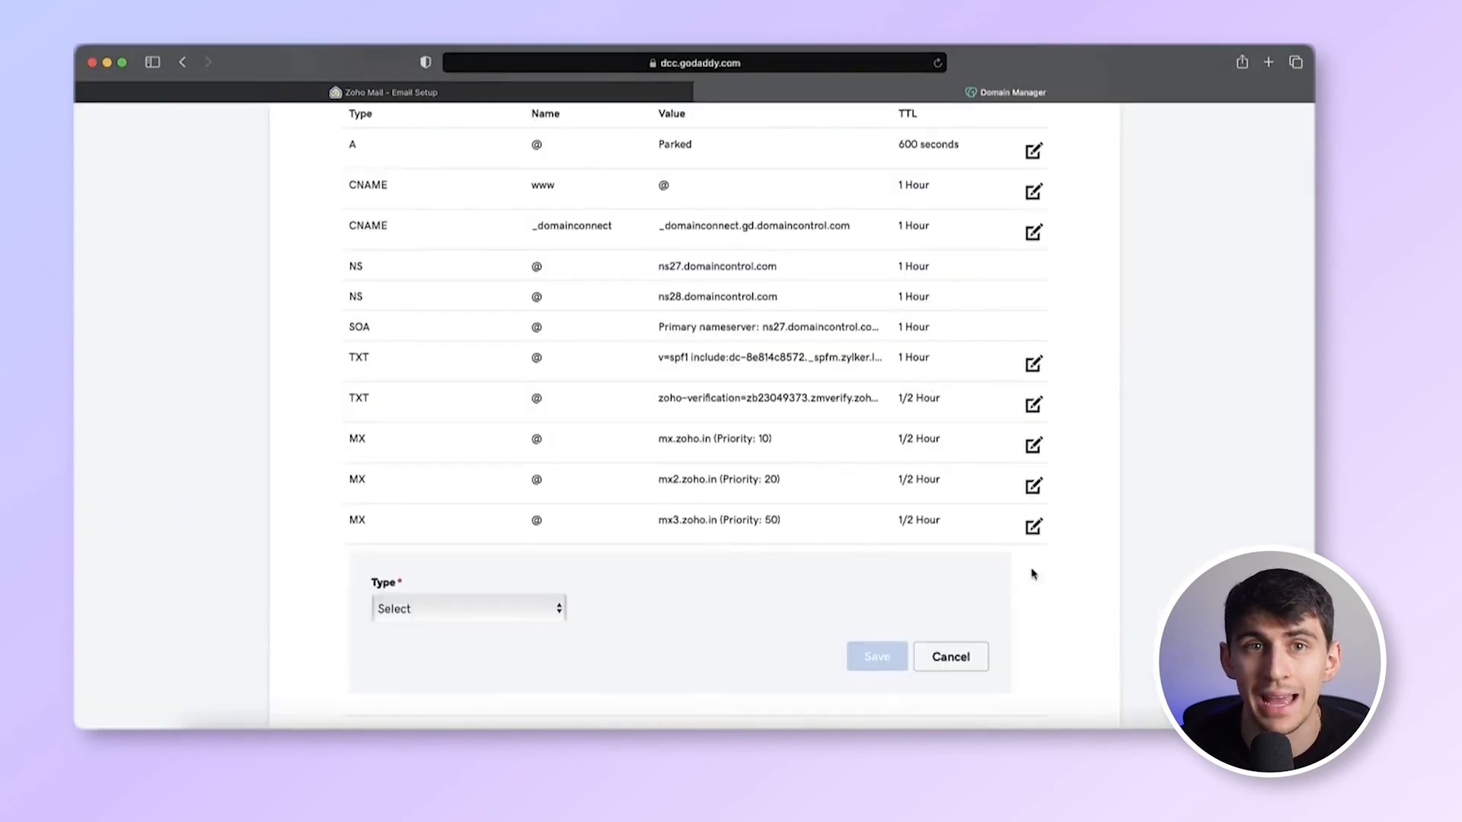
{"action": "left_click", "coordinate": [467, 608]}
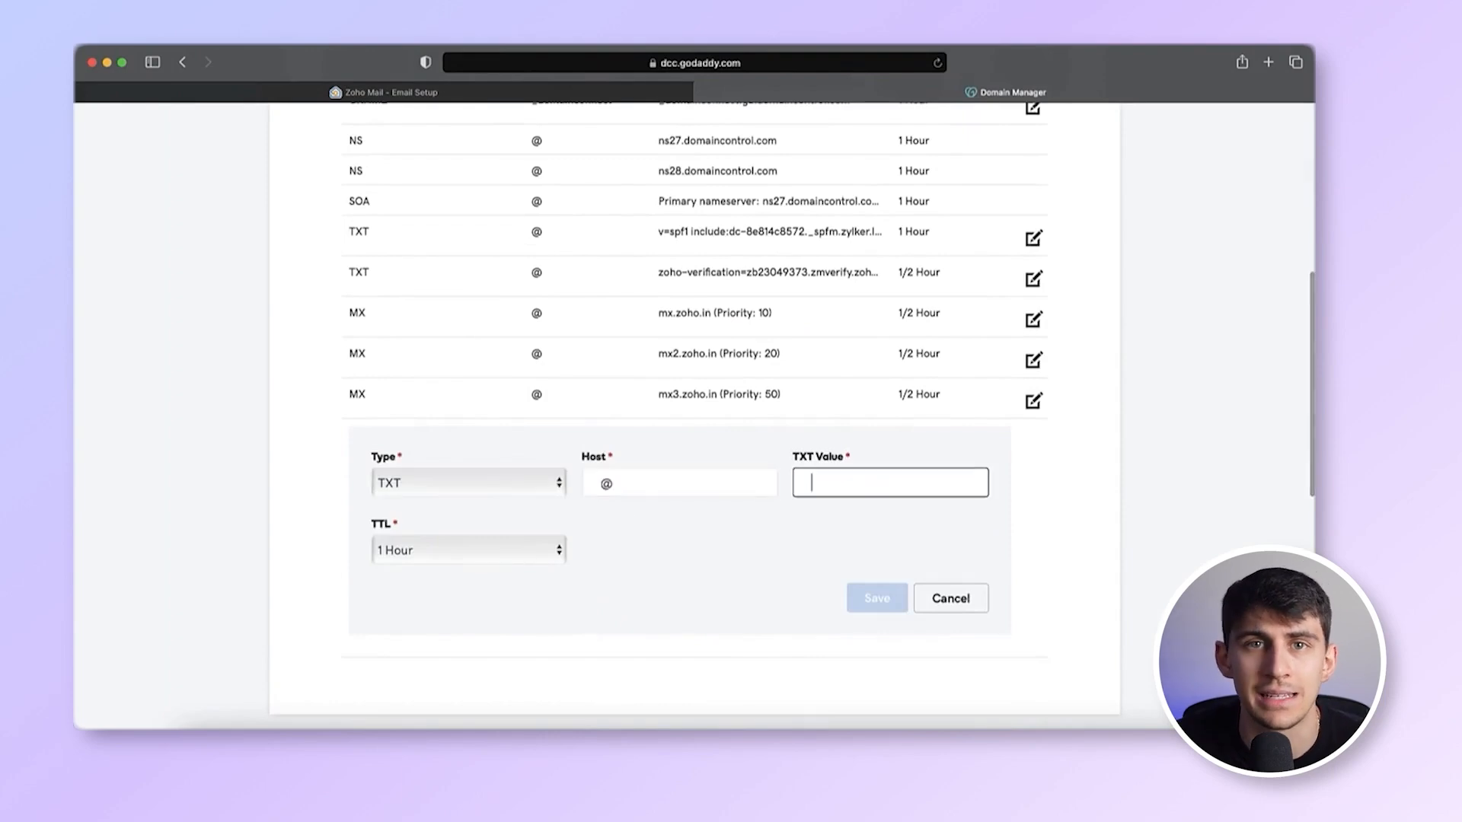
{"action": "left_click", "coordinate": [873, 597]}
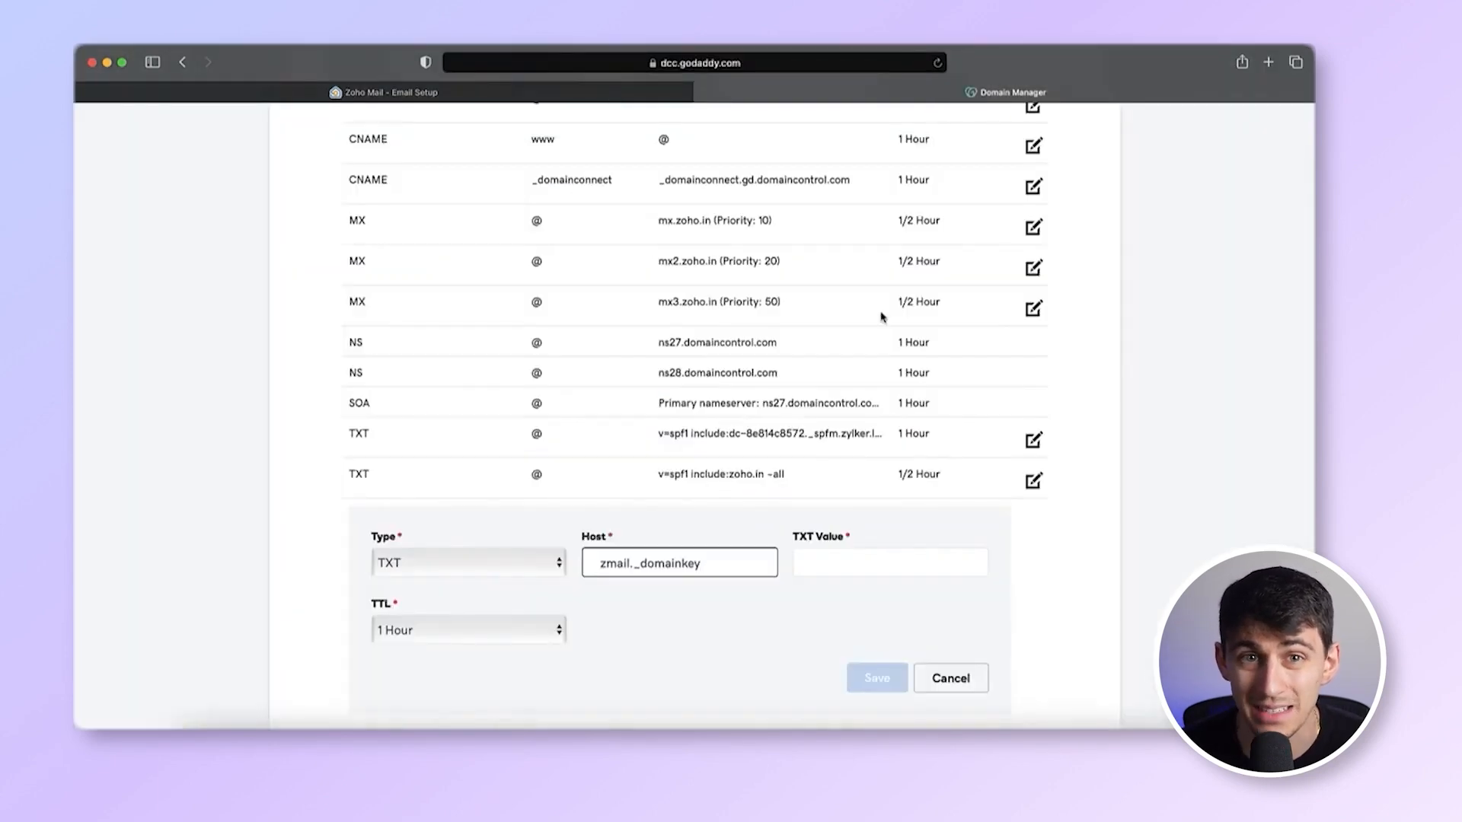
{"action": "left_click", "coordinate": [874, 678]}
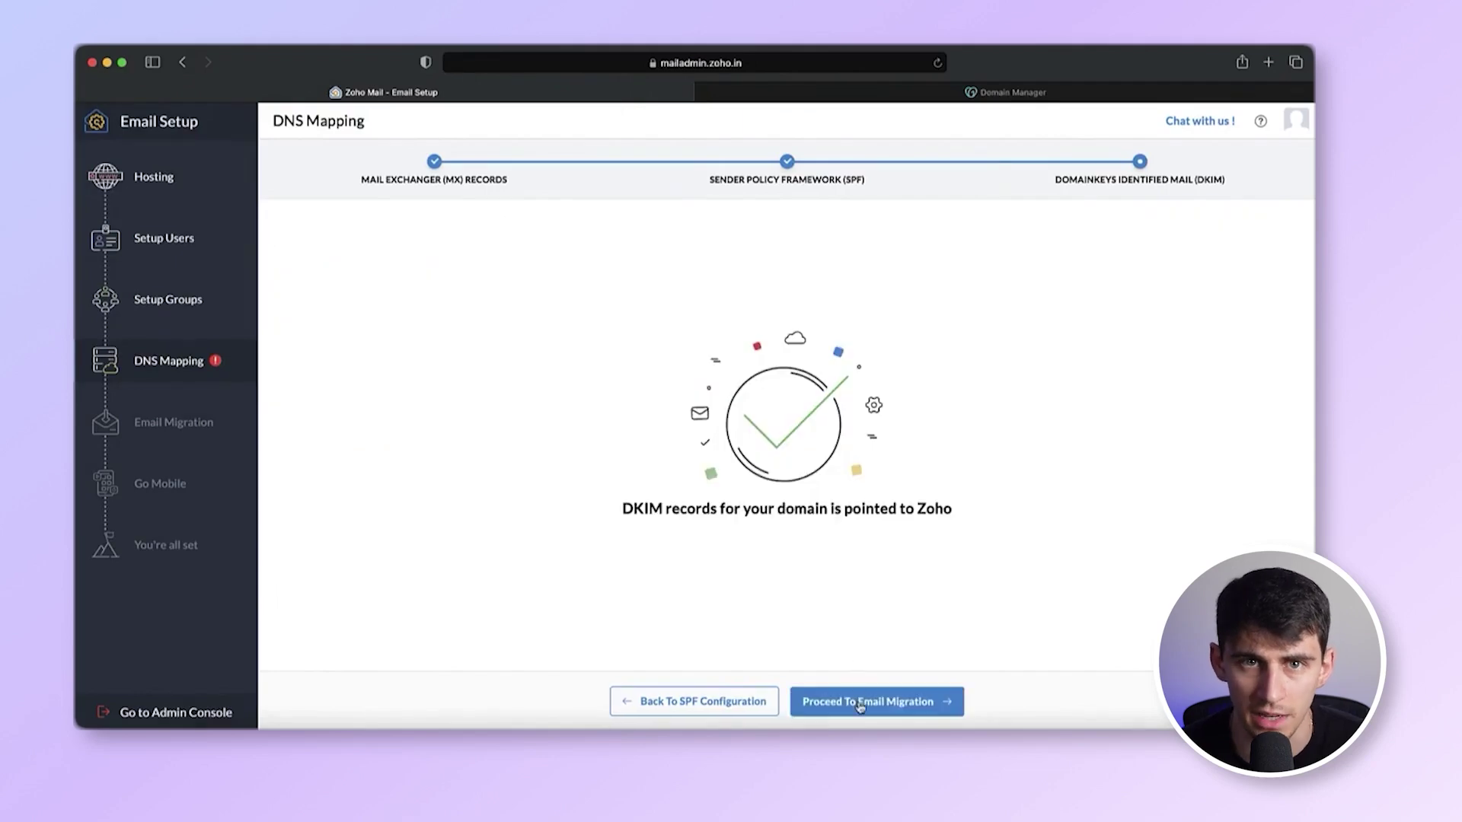
Proceed to email migration and view the available migration source protocols and applications
{"action": "left_click", "coordinate": [874, 700]}
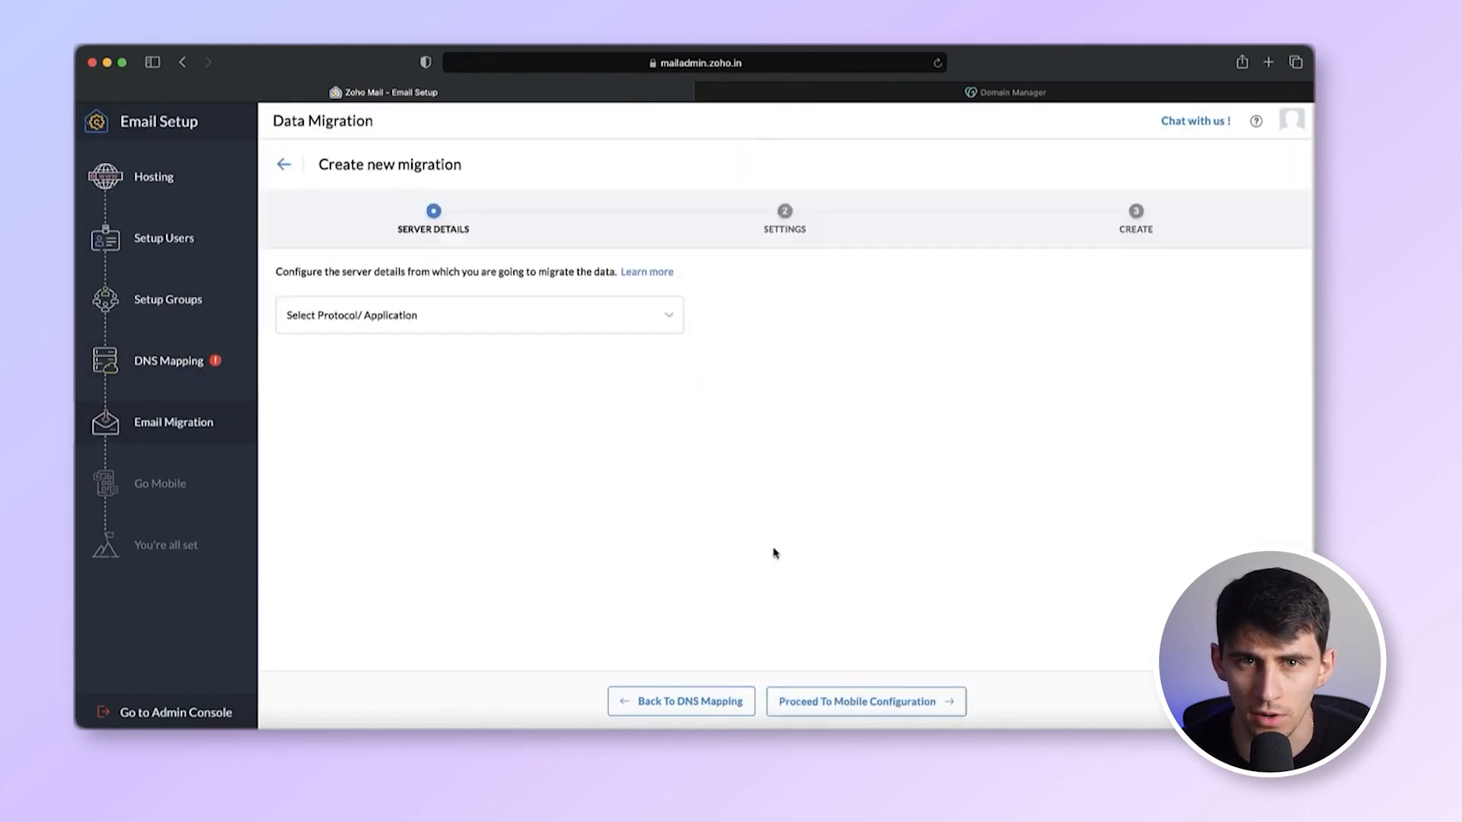
{"action": "left_click", "coordinate": [478, 314]}
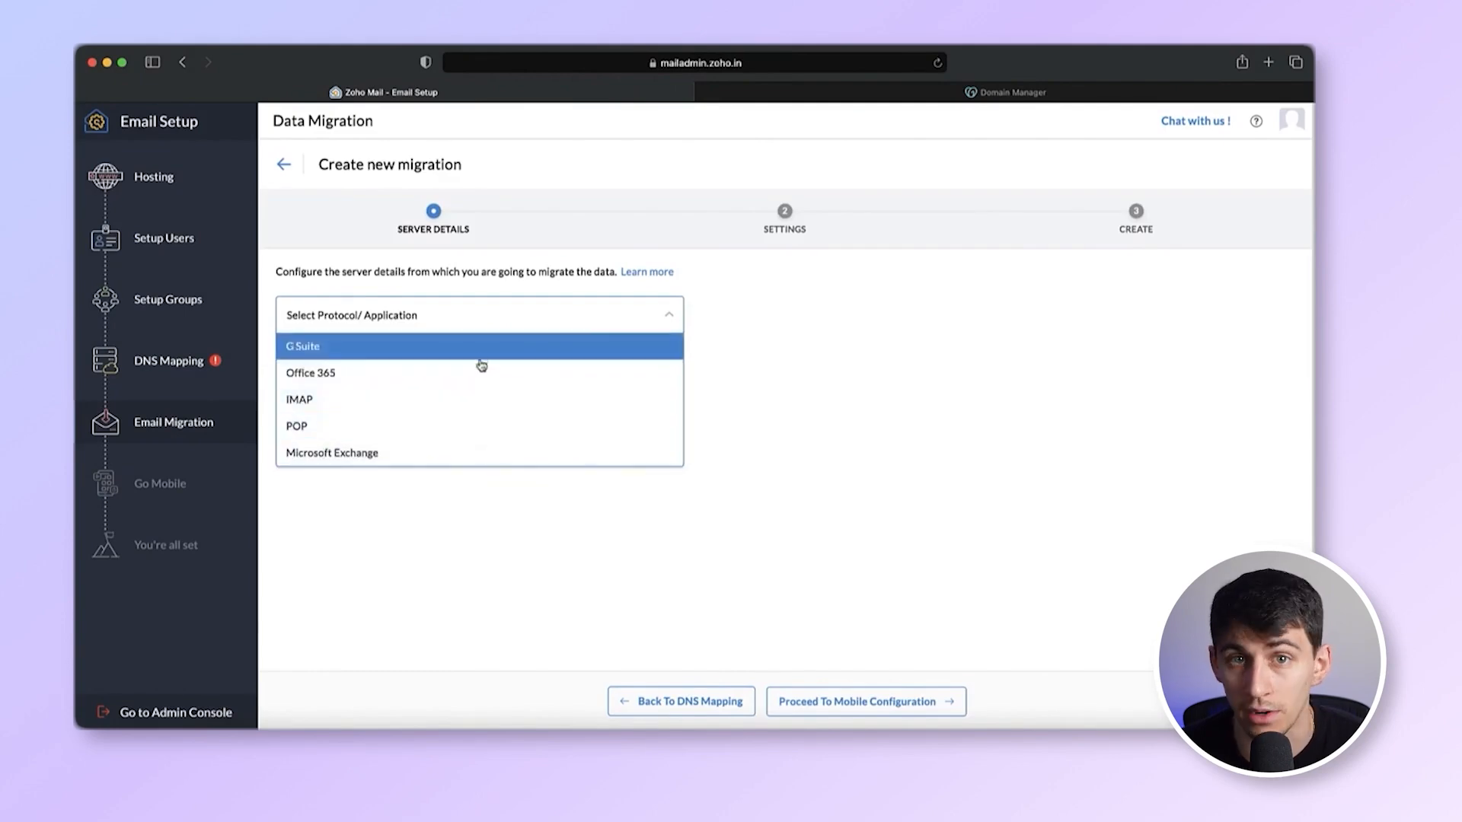
{"action": "left_click", "coordinate": [301, 346]}
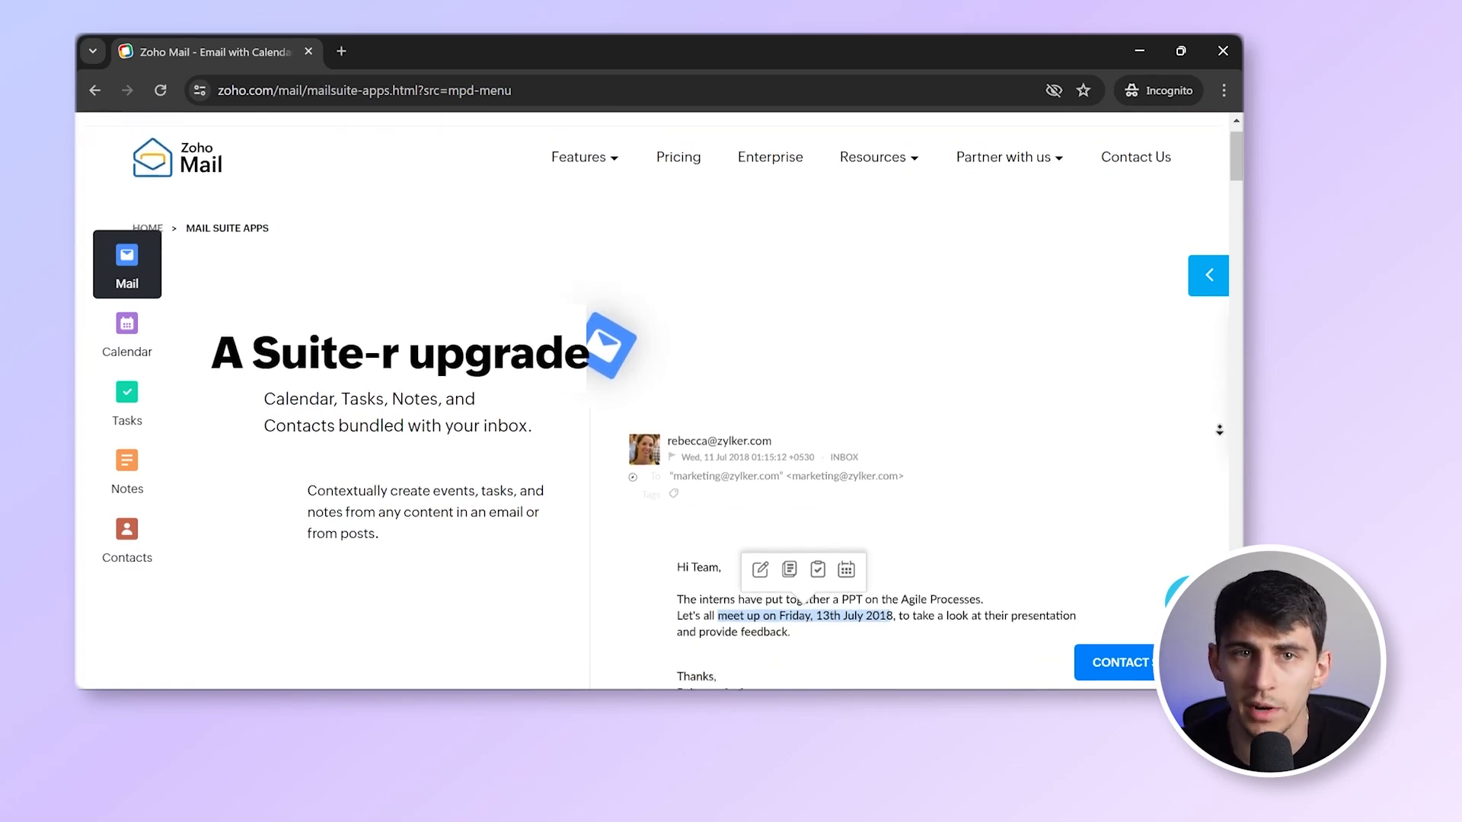
Scroll through the Mail Suite Apps page showing Calendar, Tasks, Notes and Contacts
{"action": "scroll", "scroll_direction": "down", "scroll_amount": 3}
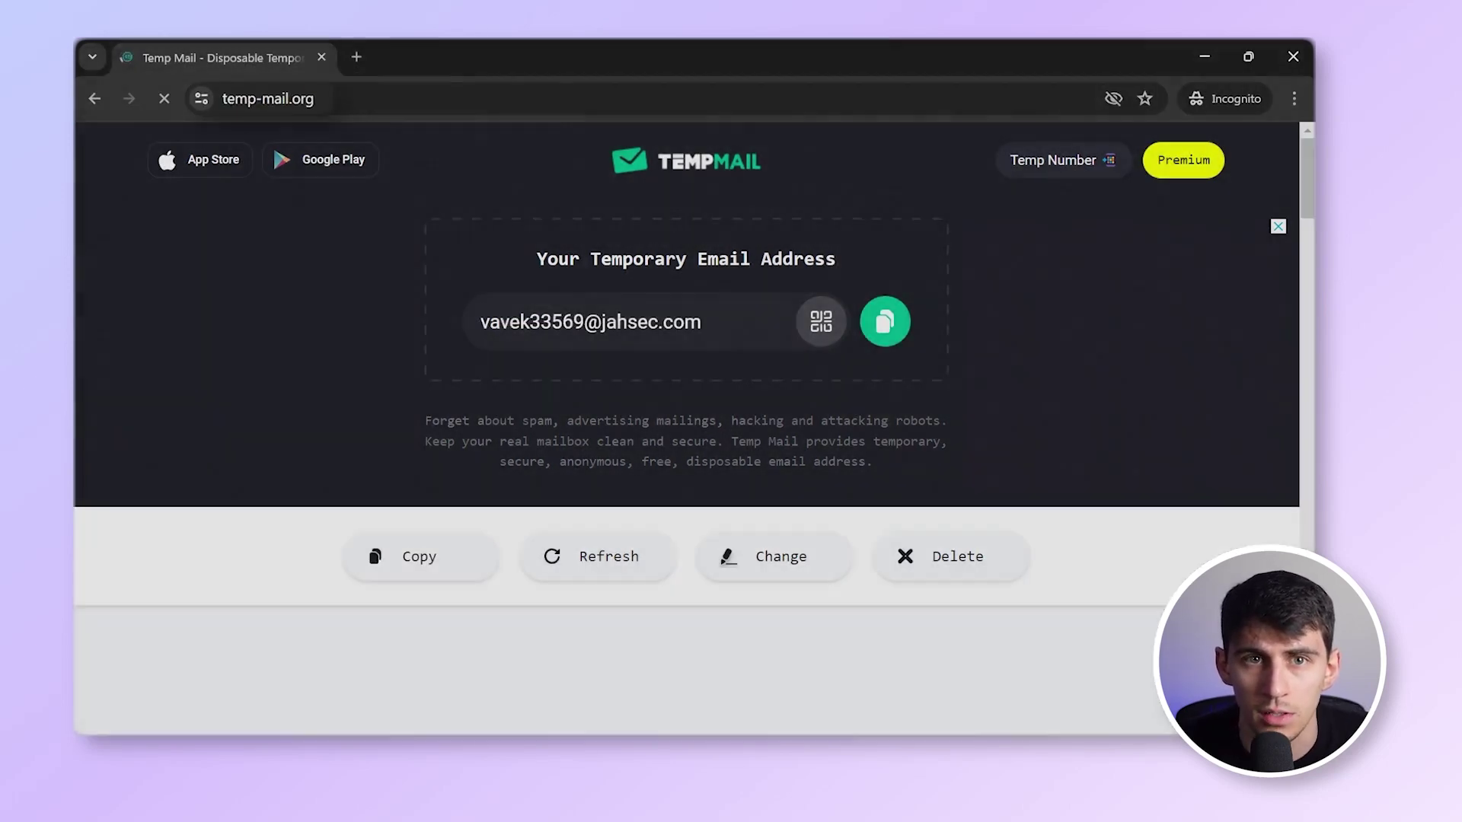
Register for Hypothesis with the copied temporary address and activate the account from its confirmation email
{"action": "left_click", "coordinate": [452, 57]}
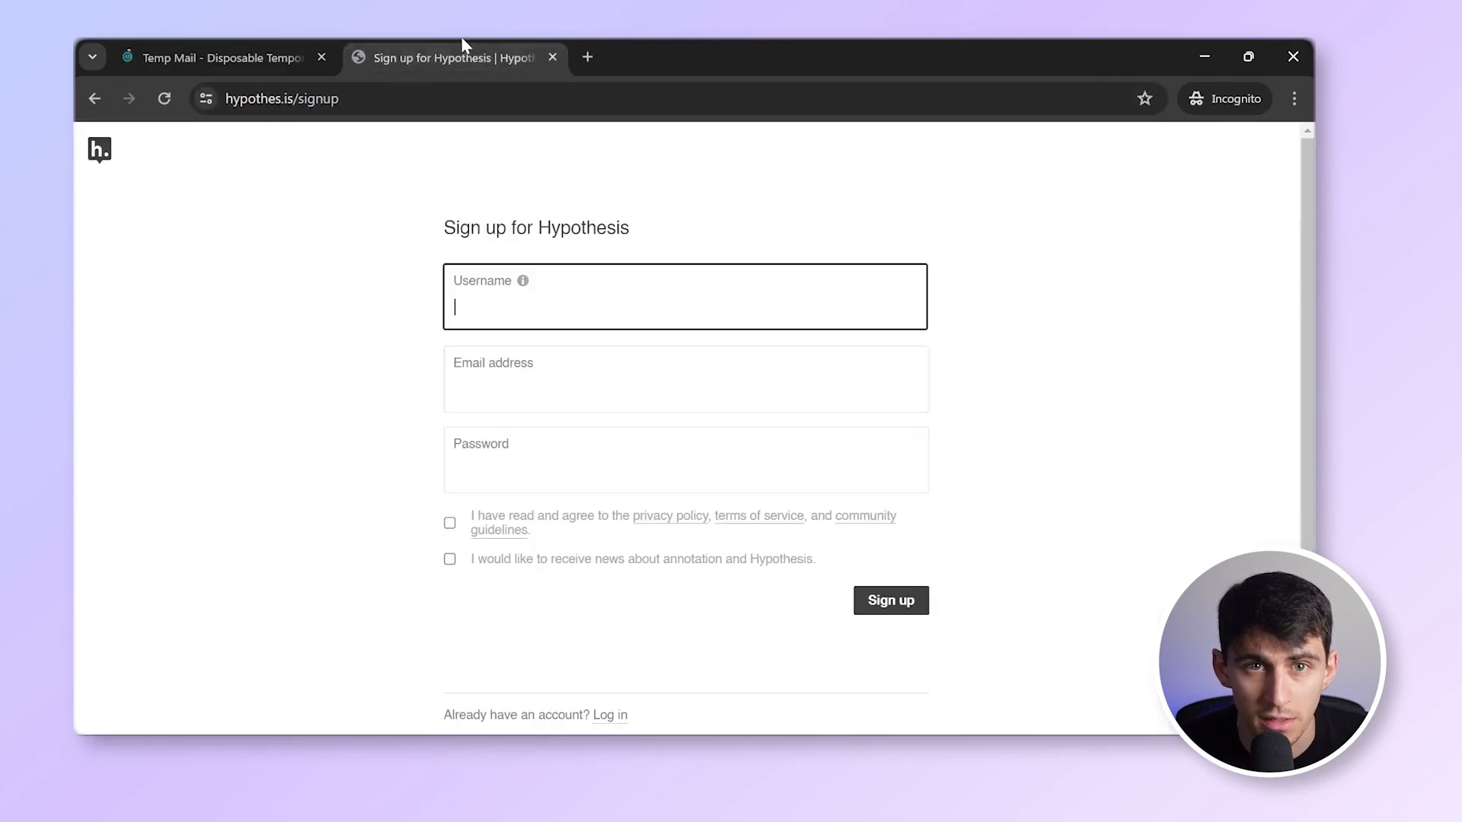
{"action": "left_click", "coordinate": [214, 56]}
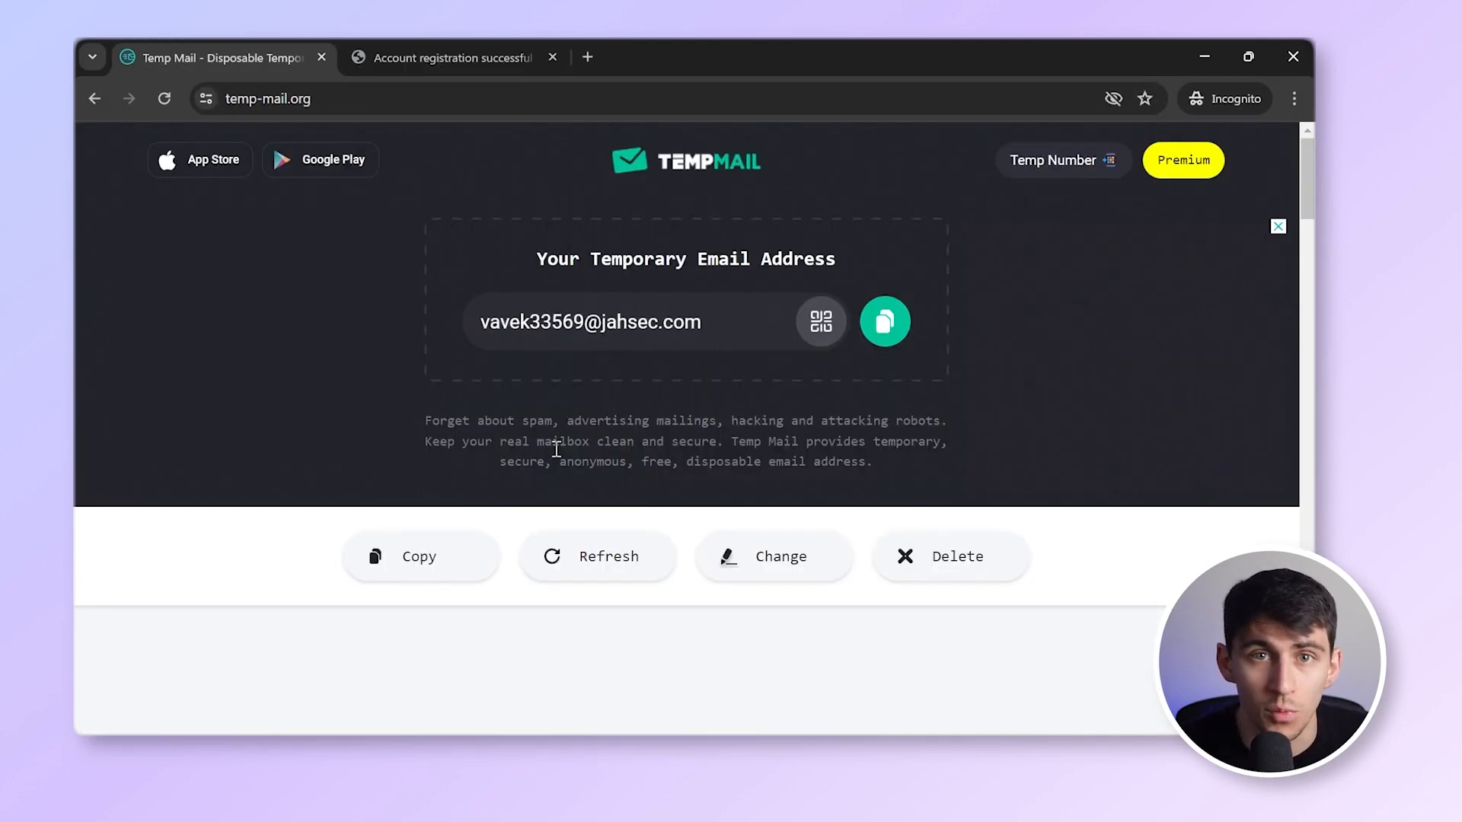
{"action": "scroll", "scroll_direction": "down", "scroll_amount": 3}
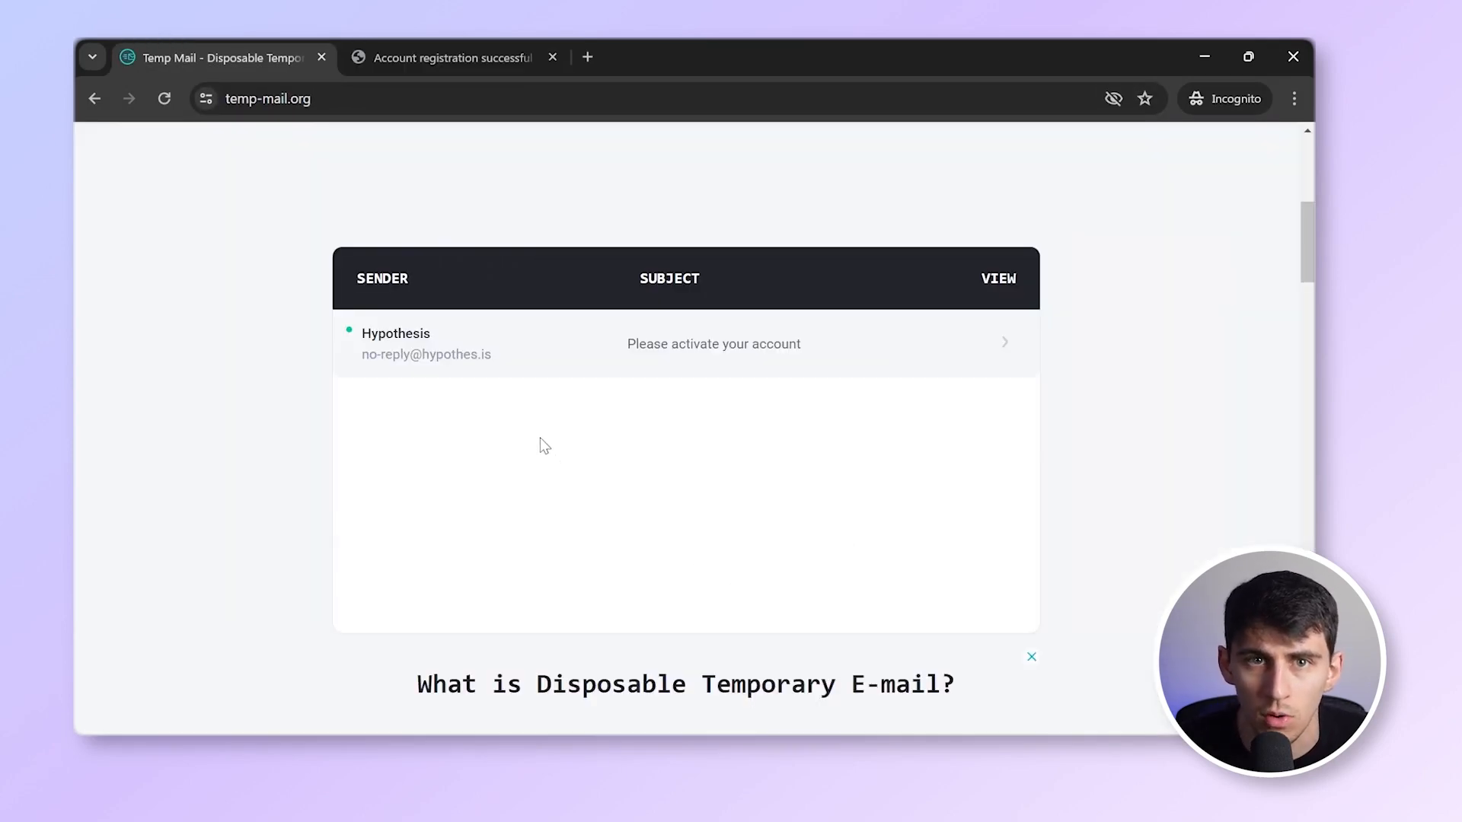
{"action": "left_click", "coordinate": [713, 343]}
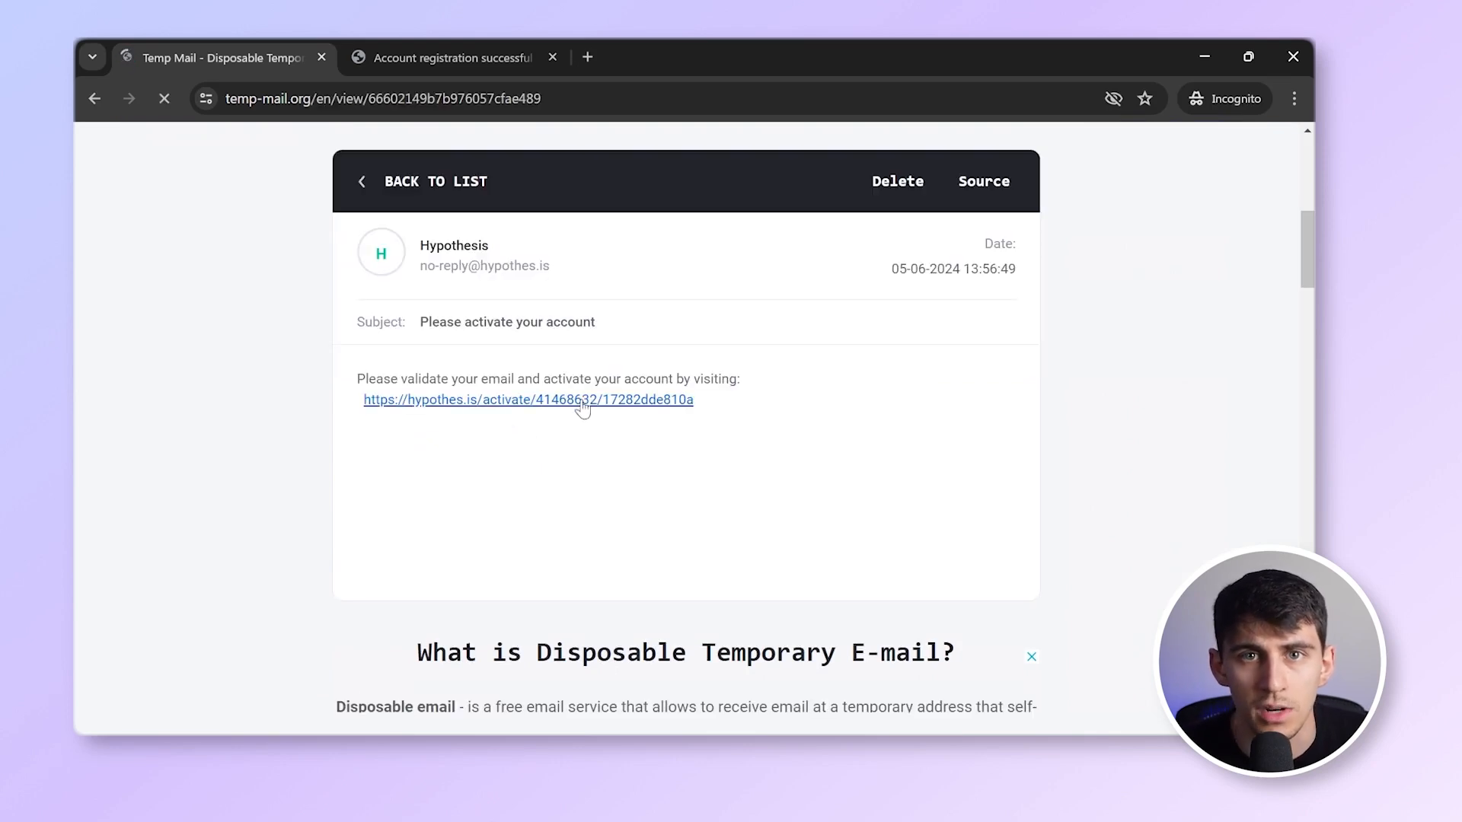
{"action": "left_click", "coordinate": [529, 399]}
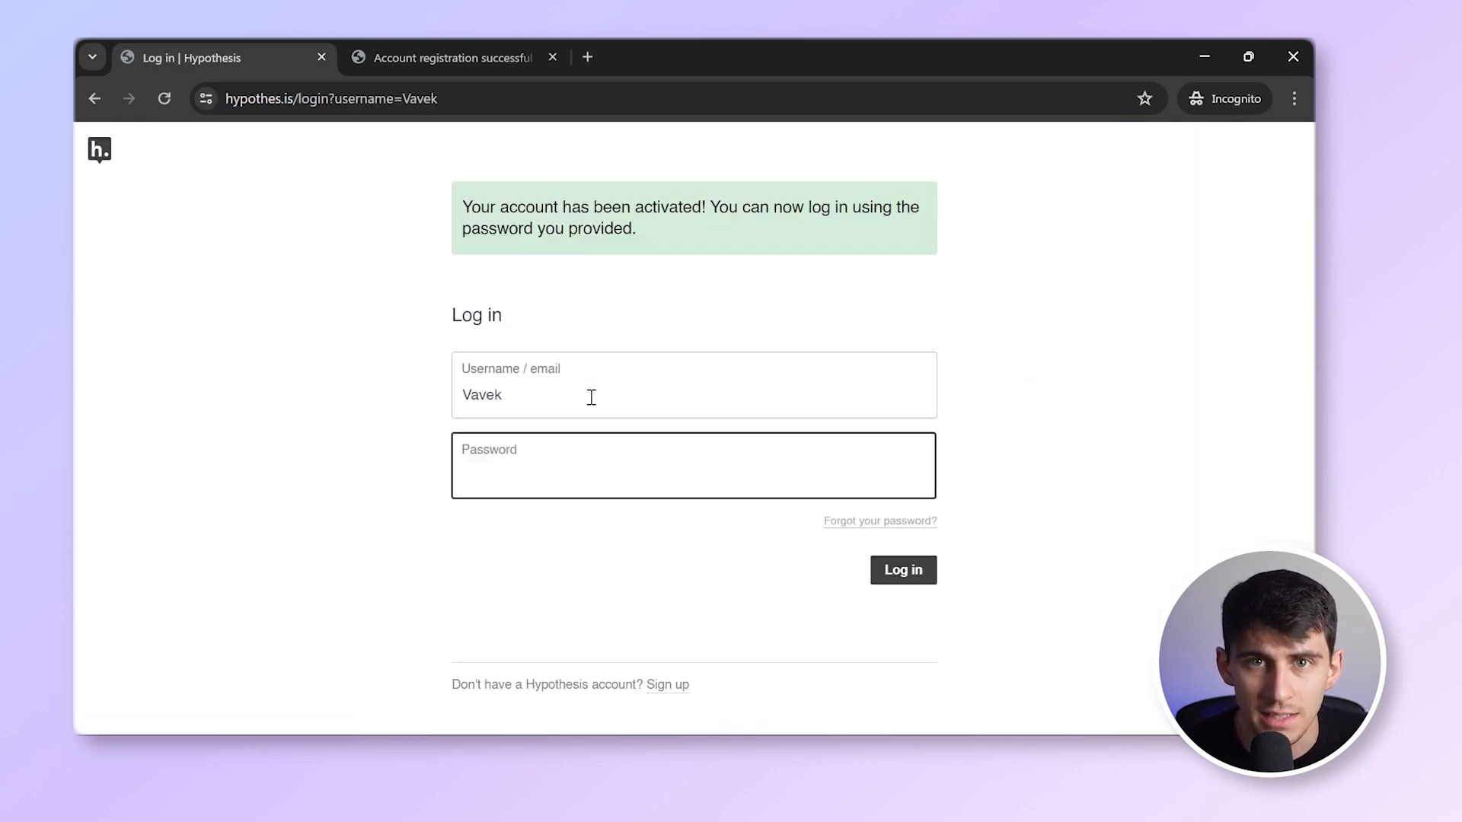